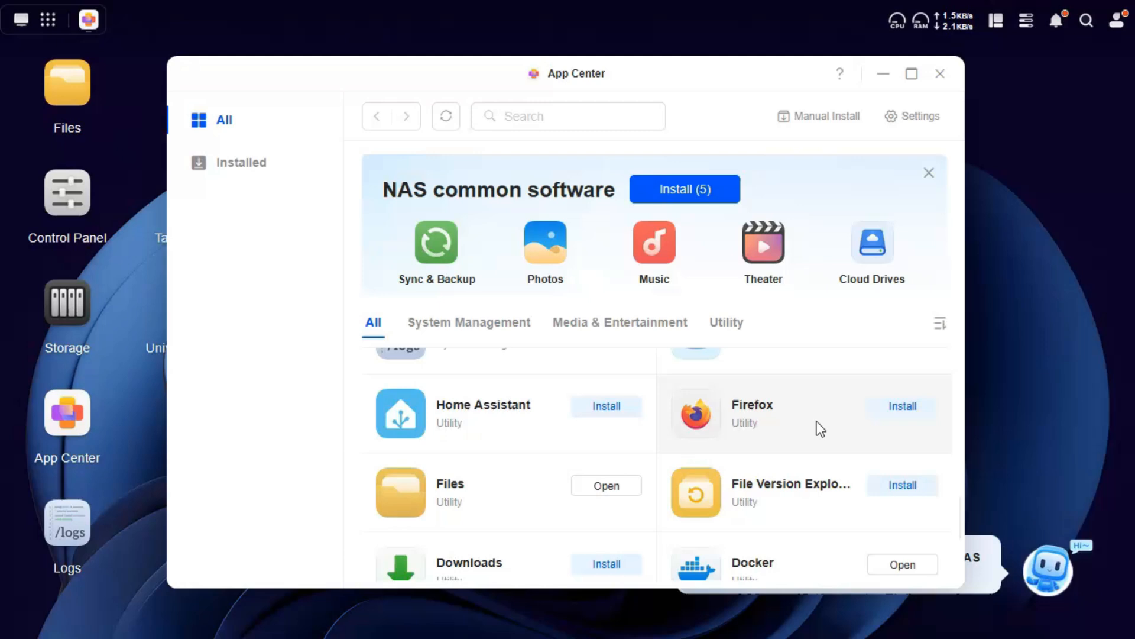
- Scroll App Center down to reach the Docker app
{"action": "scroll", "scroll_direction": "down", "scroll_amount": 3}
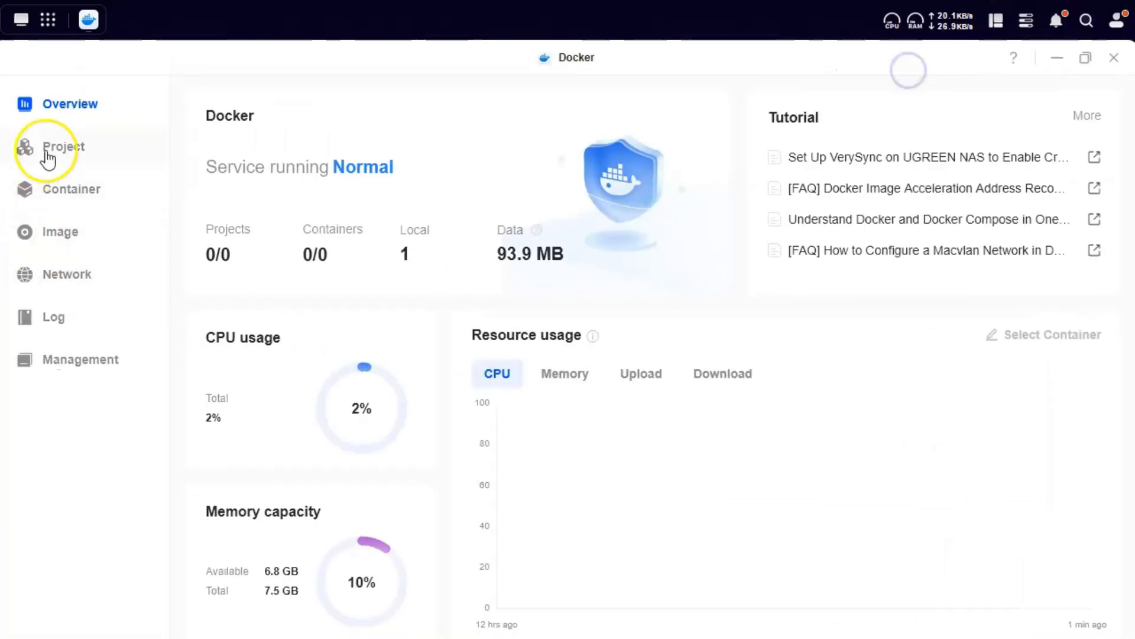
- From the empty container list, start a new container and go to the Image page to fetch one
{"action": "left_click", "coordinate": [71, 189]}
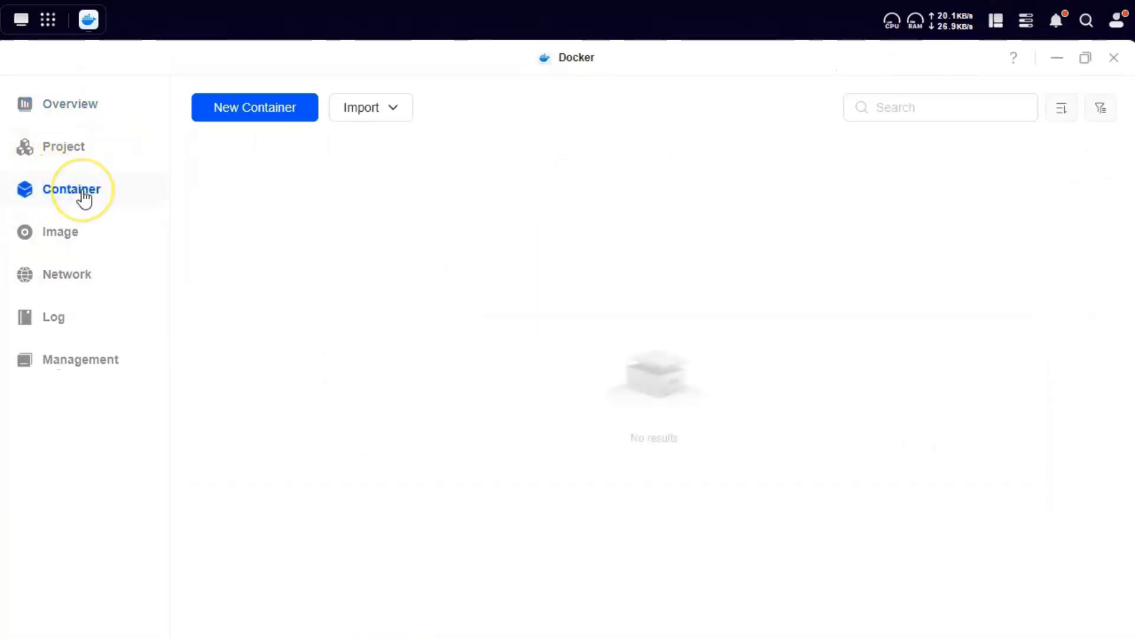
{"action": "left_click", "coordinate": [254, 107]}
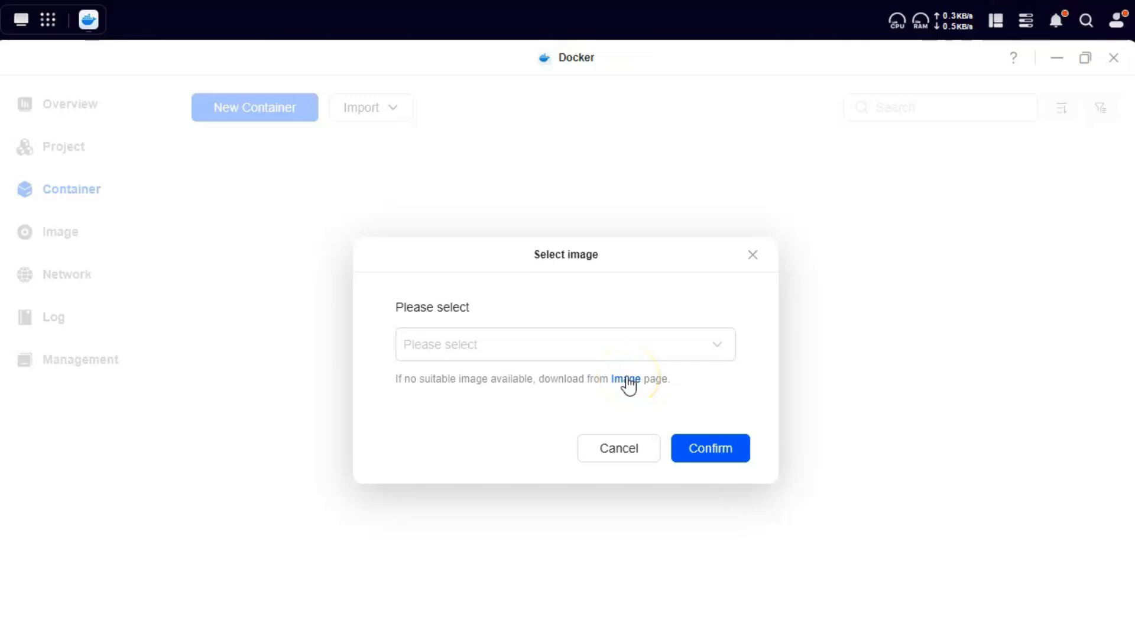
{"action": "left_click", "coordinate": [628, 379]}
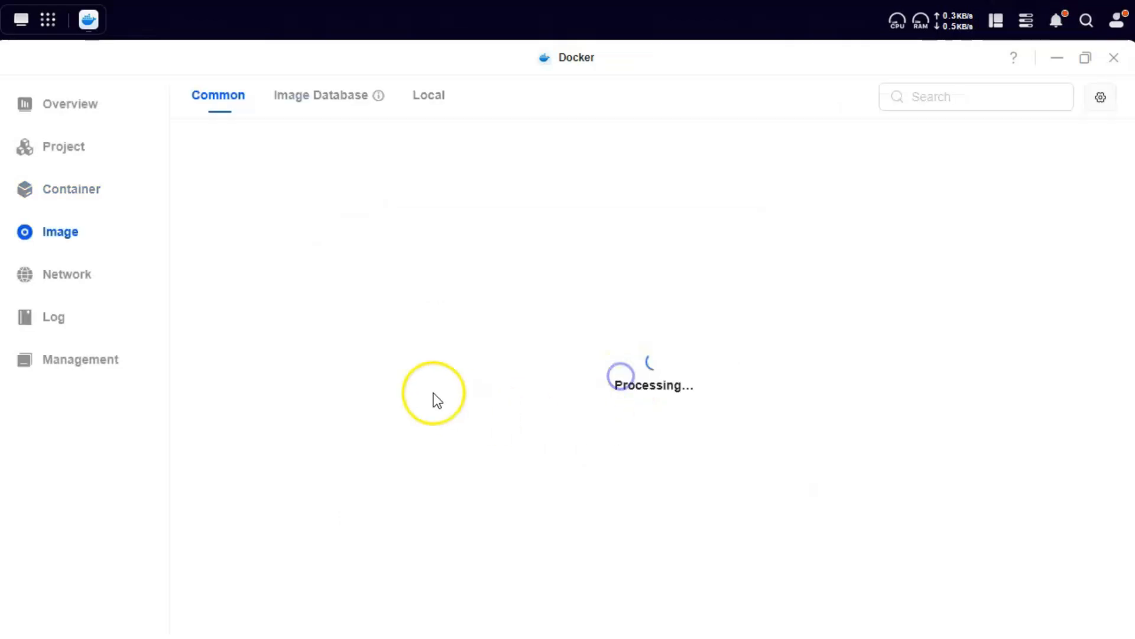
- Search the online Image Database for 'tailscale'
{"action": "left_click", "coordinate": [321, 95]}
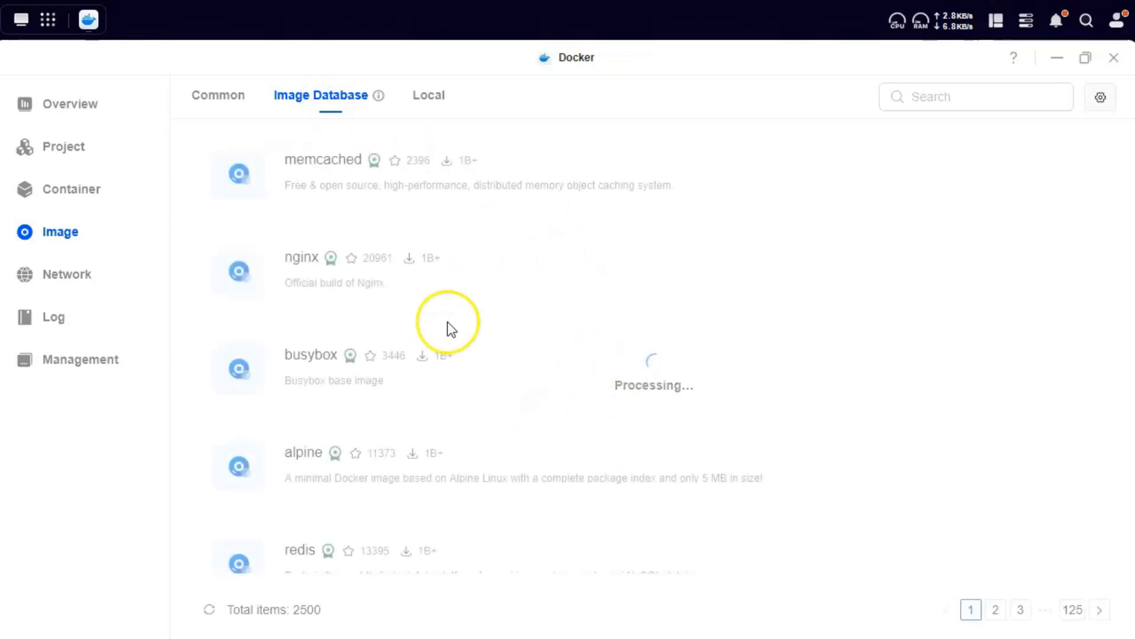
{"action": "left_click", "coordinate": [975, 96]}
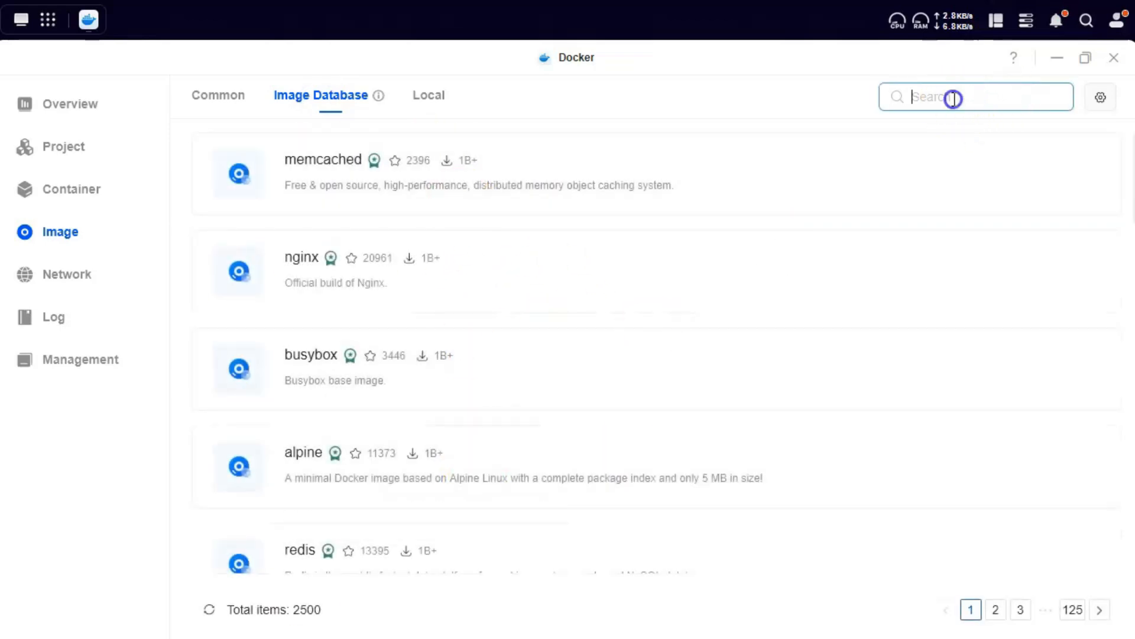
{"action": "type", "text": "tailscale"}
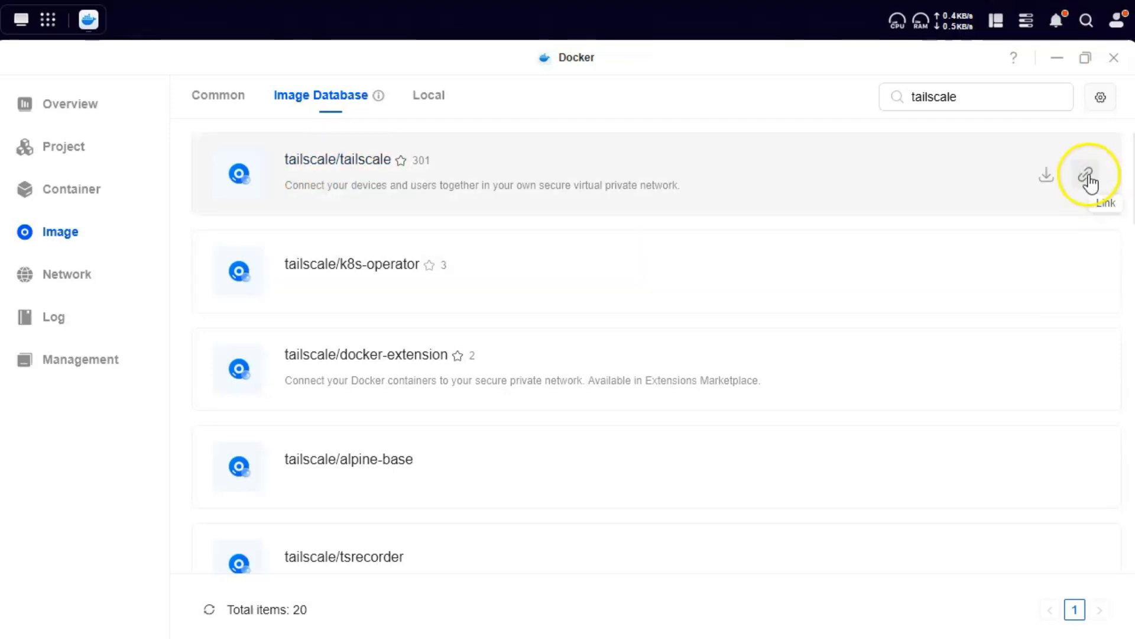
{"action": "left_click", "coordinate": [1102, 175]}
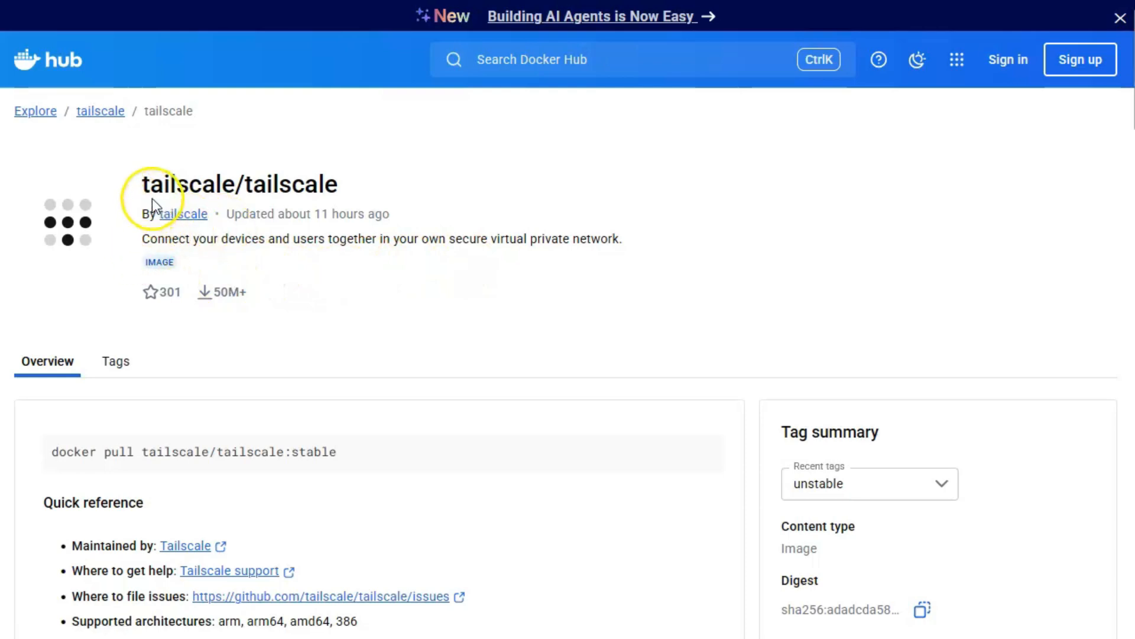
{"action": "scroll", "scroll_direction": "down", "scroll_amount": 3}
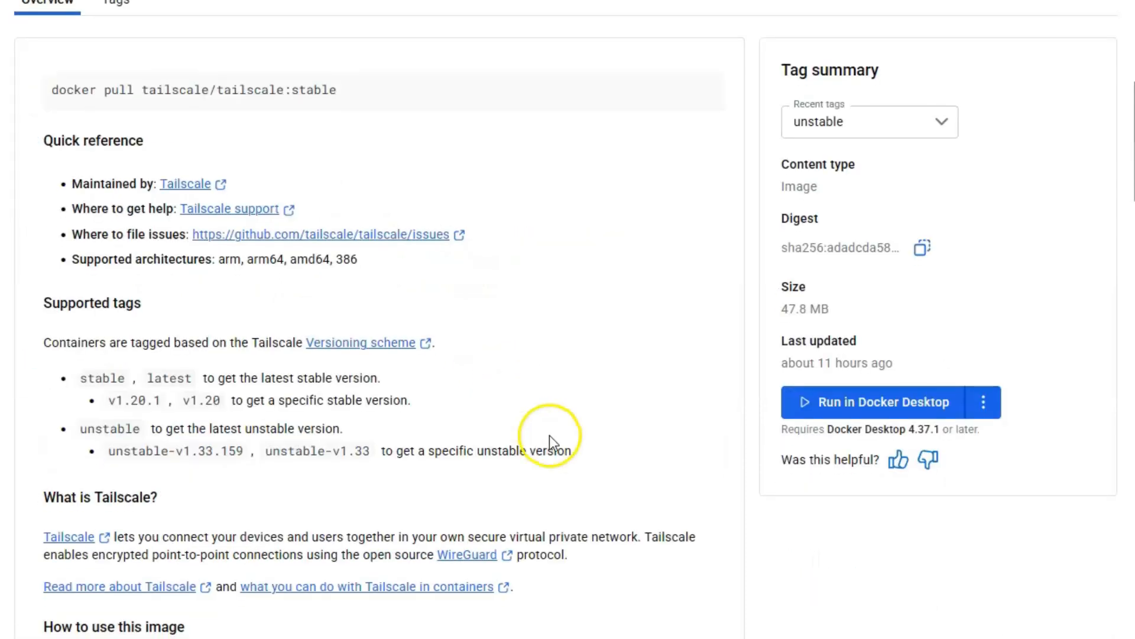
{"action": "scroll", "scroll_direction": "down", "scroll_amount": 3}
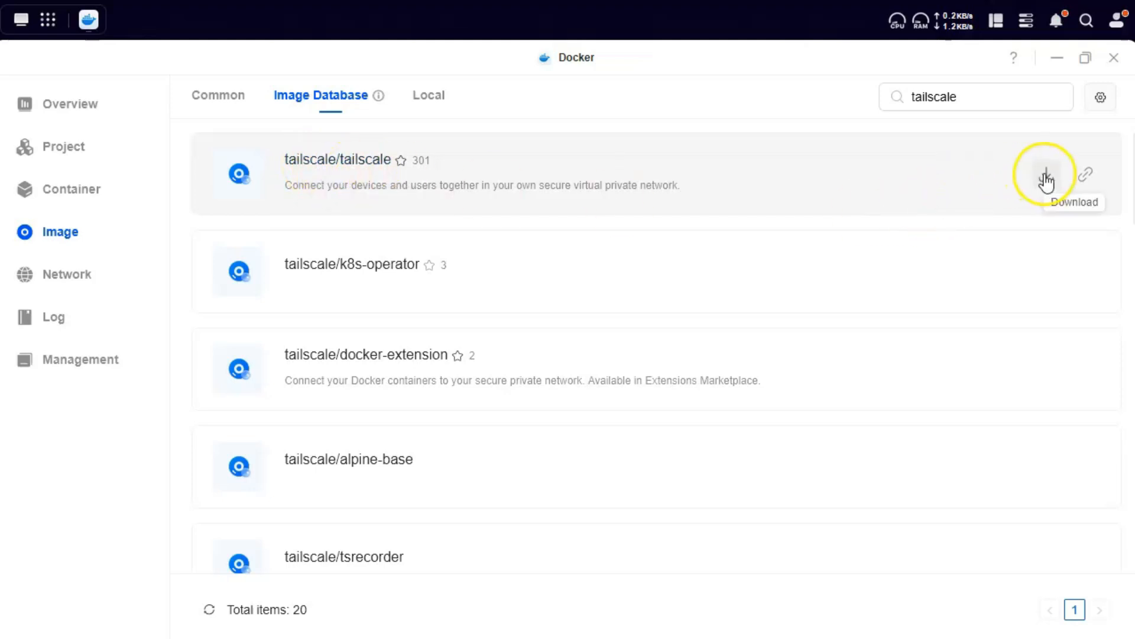
- Pull the tailscale/tailscale image with the version left empty (latest)
{"action": "left_click", "coordinate": [1045, 176]}
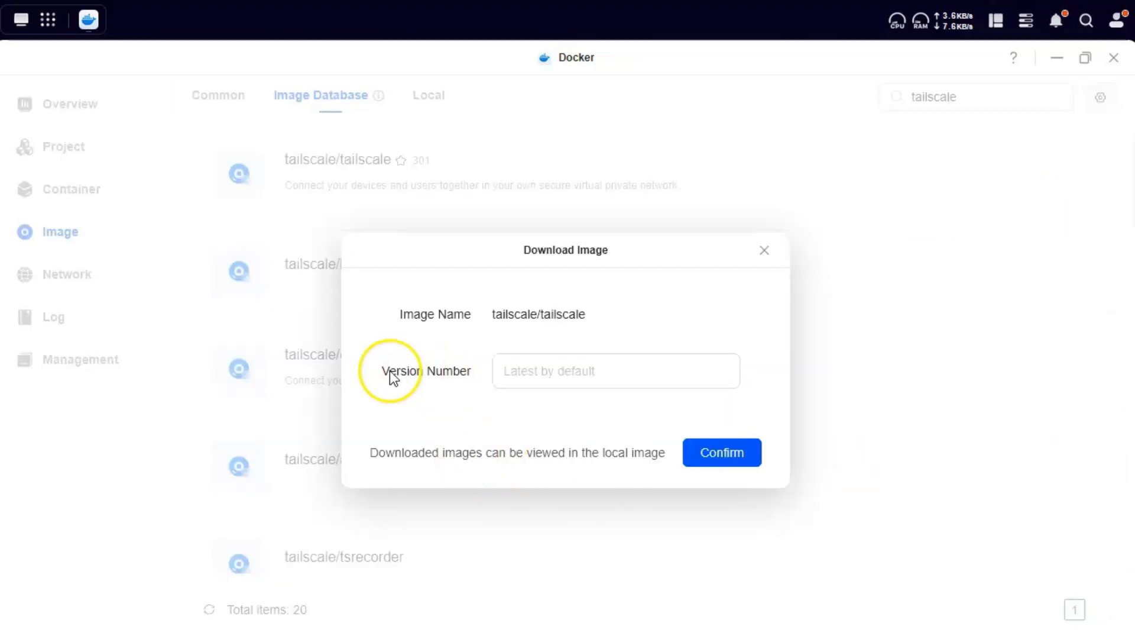
{"action": "left_click", "coordinate": [615, 370]}
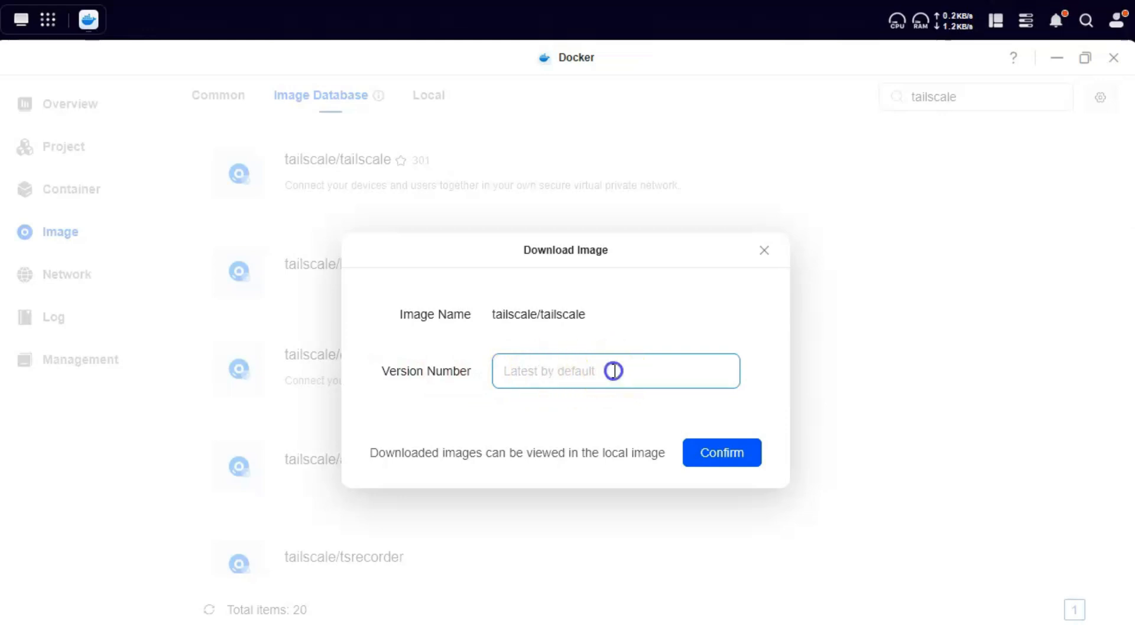
{"action": "left_click", "coordinate": [615, 370]}
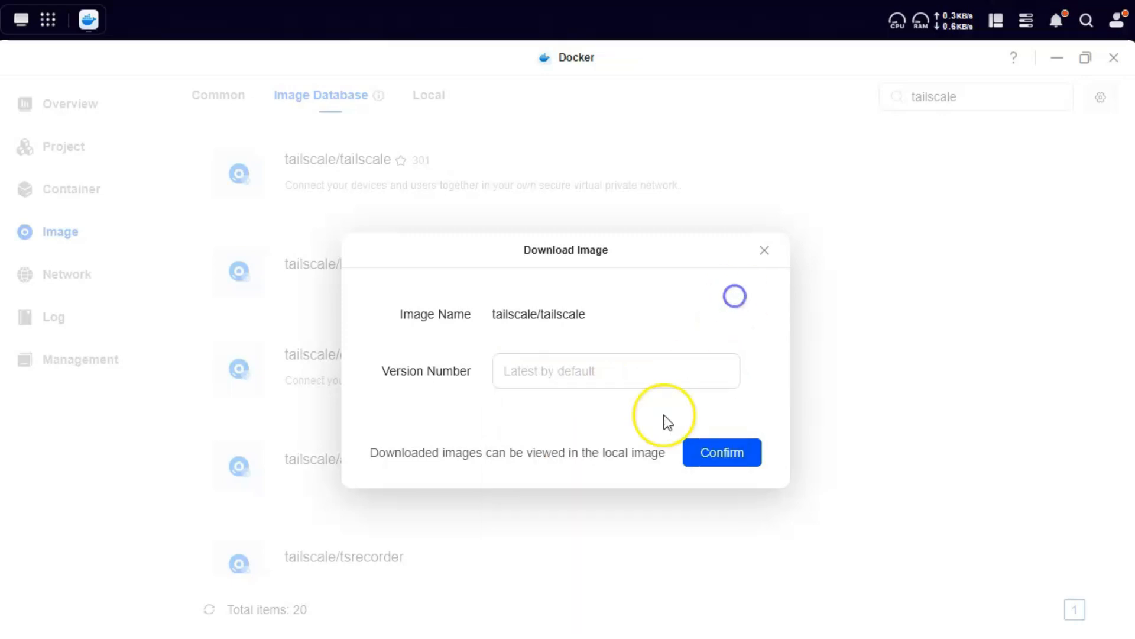
{"action": "left_click", "coordinate": [721, 453]}
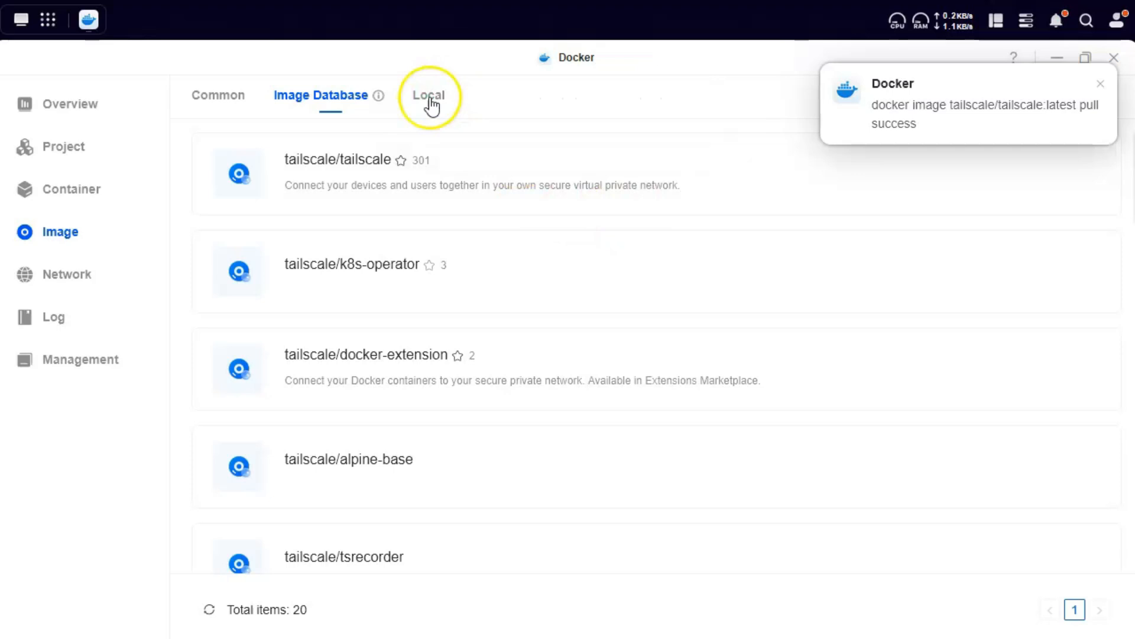
- Show the Local images, now listing tailscale/tailscale latest at 93.6MB
{"action": "left_click", "coordinate": [428, 94]}
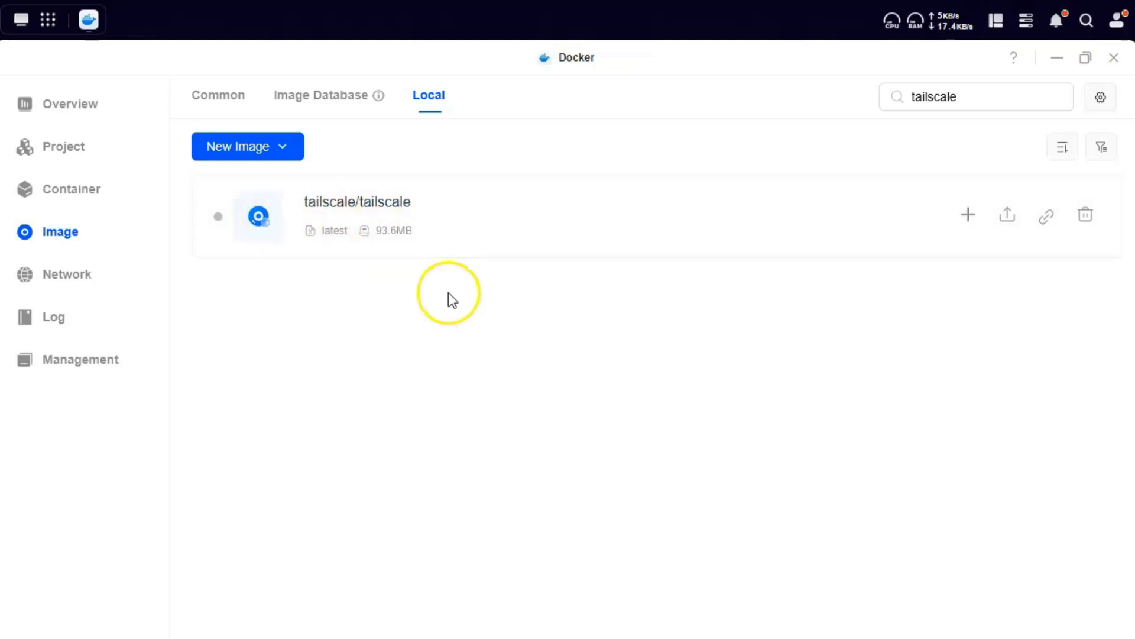
{"action": "mouse_move", "coordinate": [355, 201]}
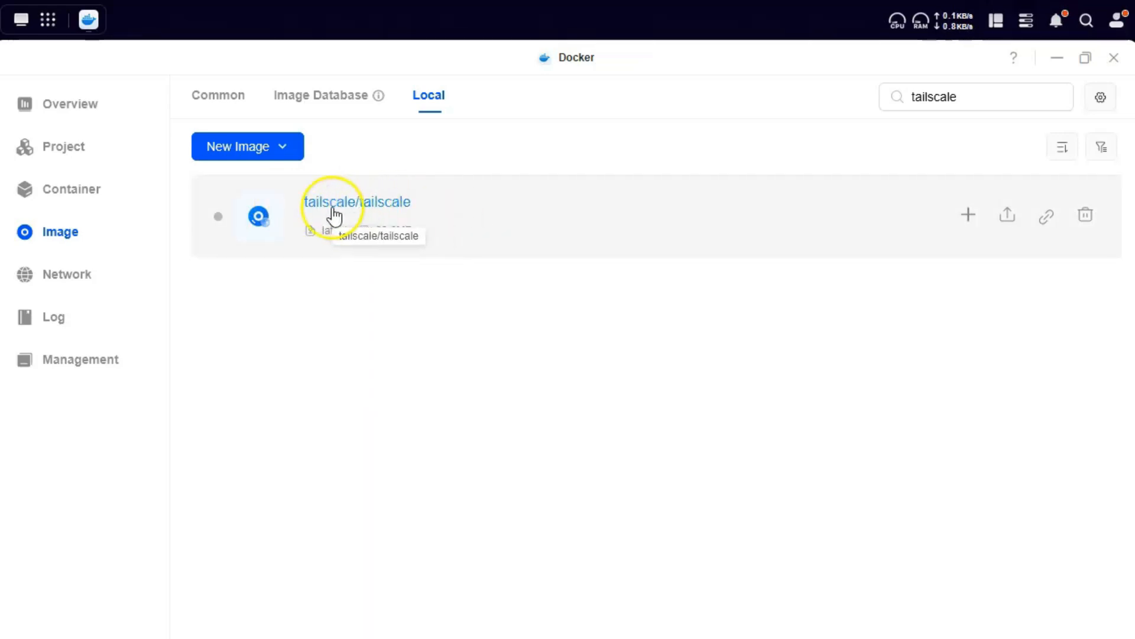
{"action": "mouse_move", "coordinate": [967, 214]}
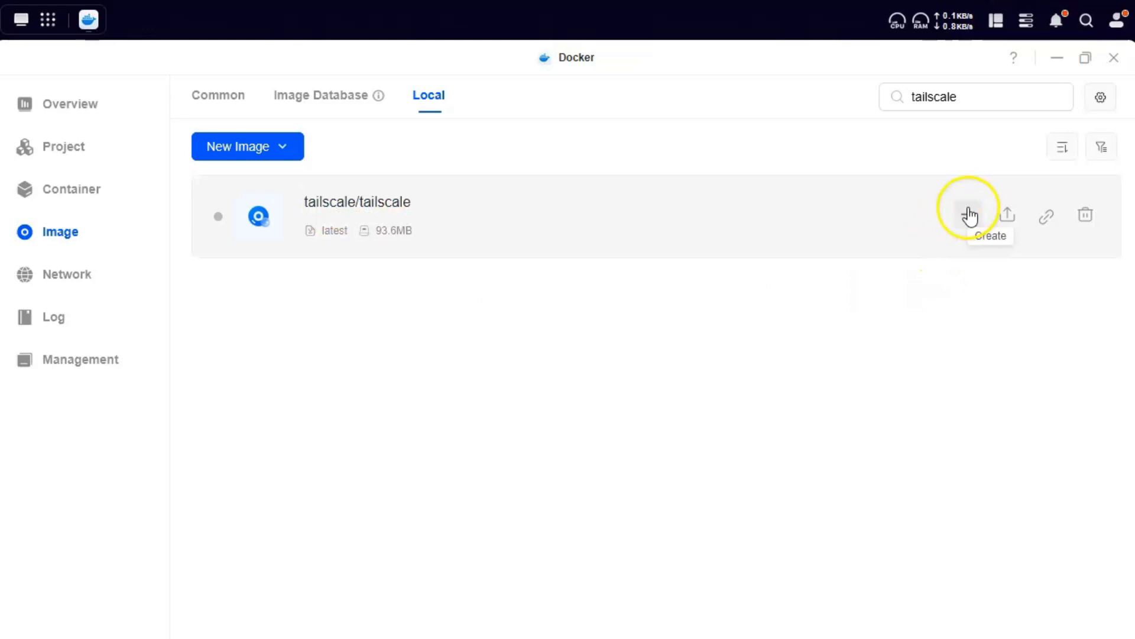
- Create a container from tailscale/tailscale:latest with CPU limit Unlimited, reaching the environment variables
{"action": "left_click", "coordinate": [970, 214]}
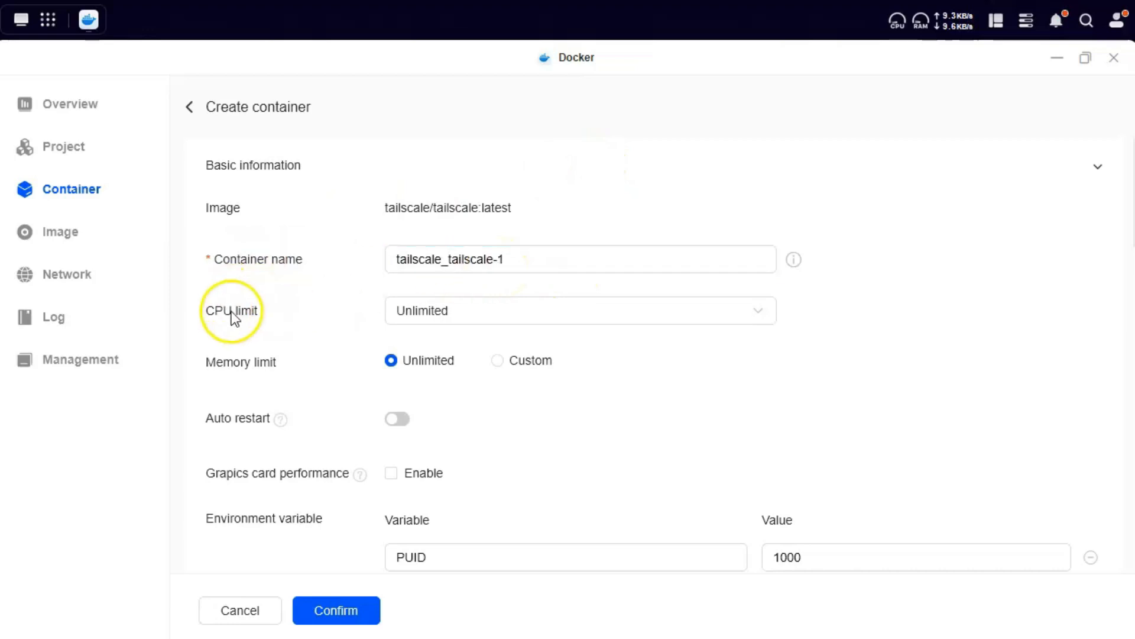
{"action": "left_click", "coordinate": [580, 310]}
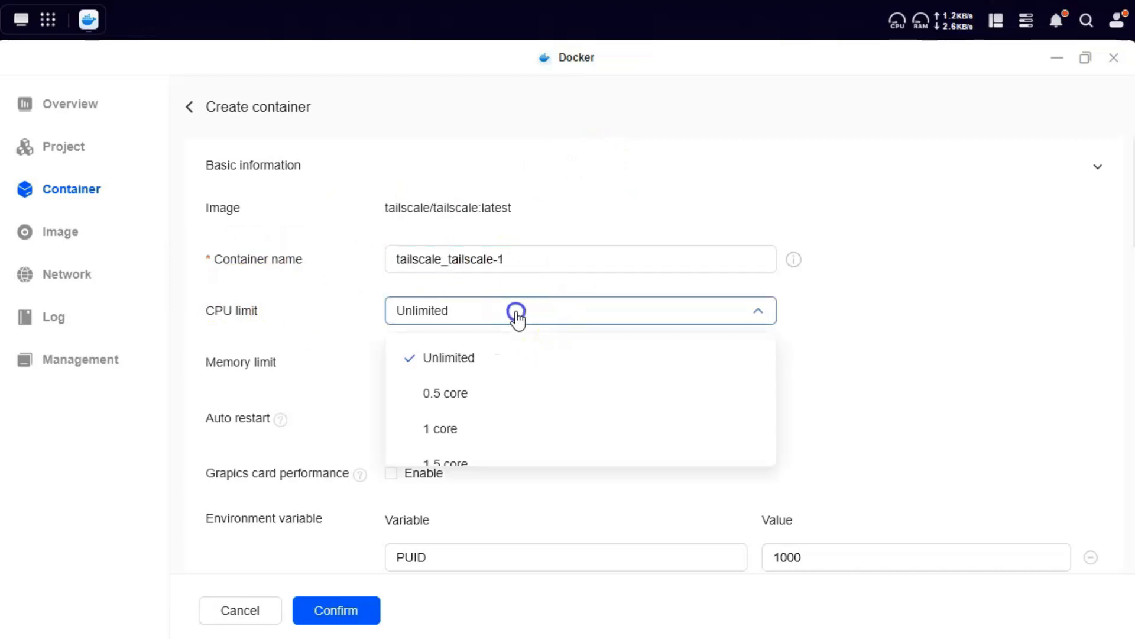
{"action": "left_click", "coordinate": [515, 310]}
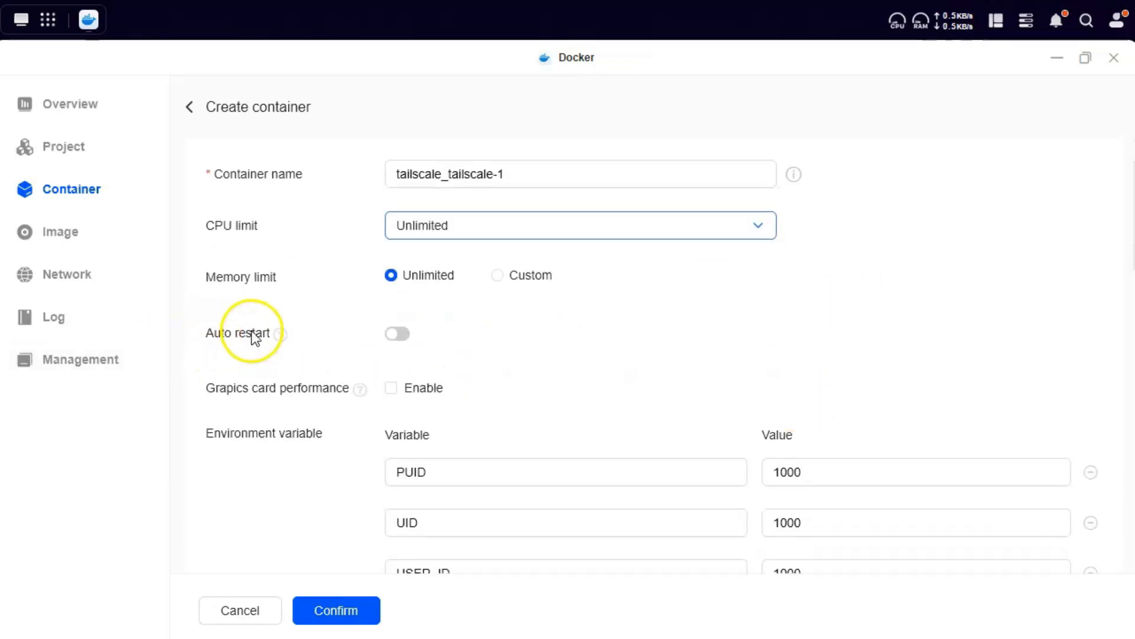
{"action": "mouse_move", "coordinate": [833, 375]}
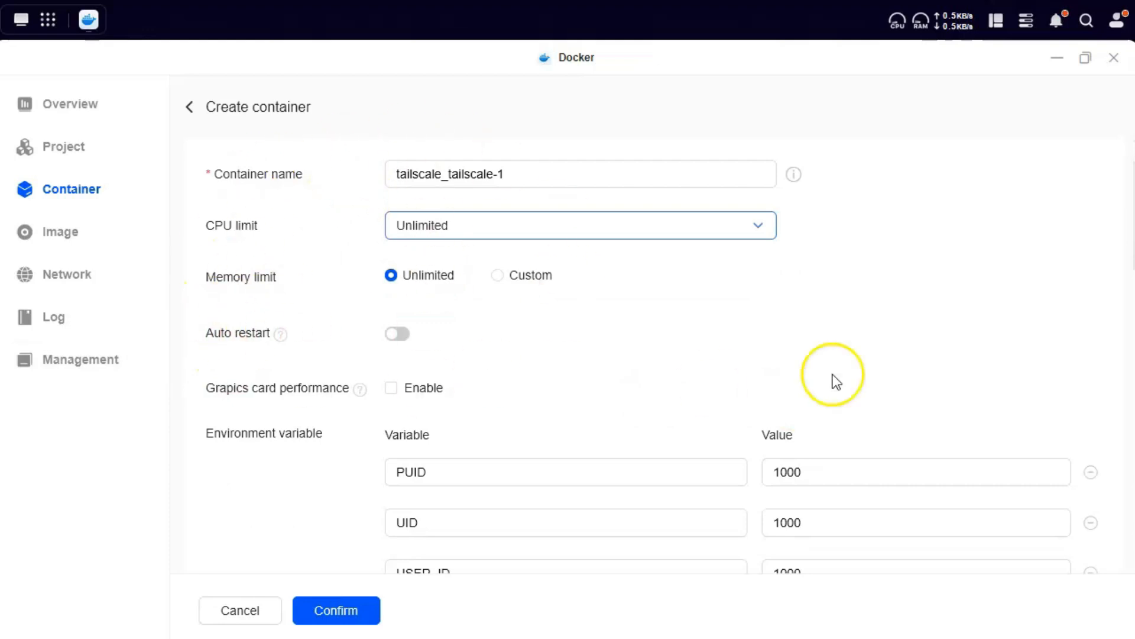
{"action": "scroll", "scroll_direction": "down", "scroll_amount": 3}
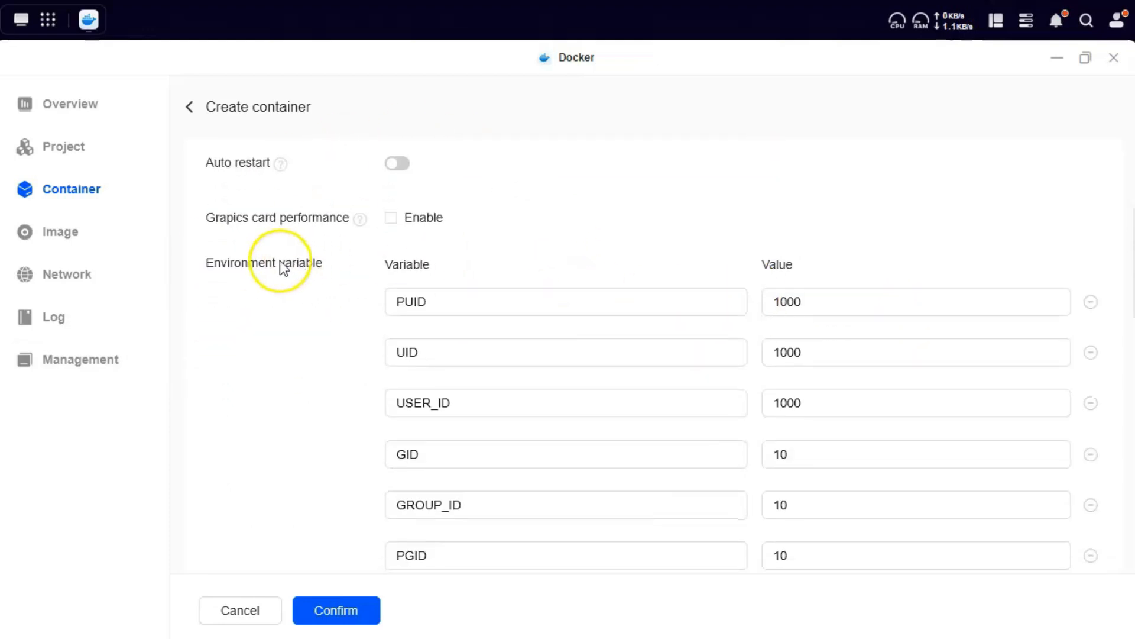
{"action": "scroll", "scroll_direction": "down", "scroll_amount": 3}
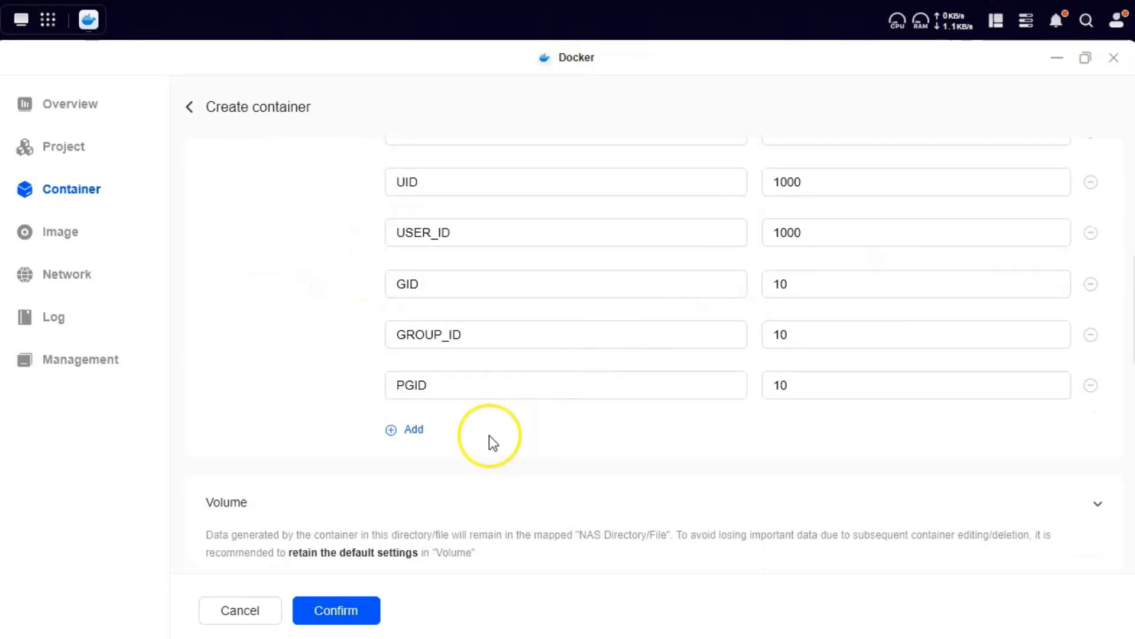
- Add an environment variable named TS_AUTHKEY with its value left empty
{"action": "left_click", "coordinate": [404, 428]}
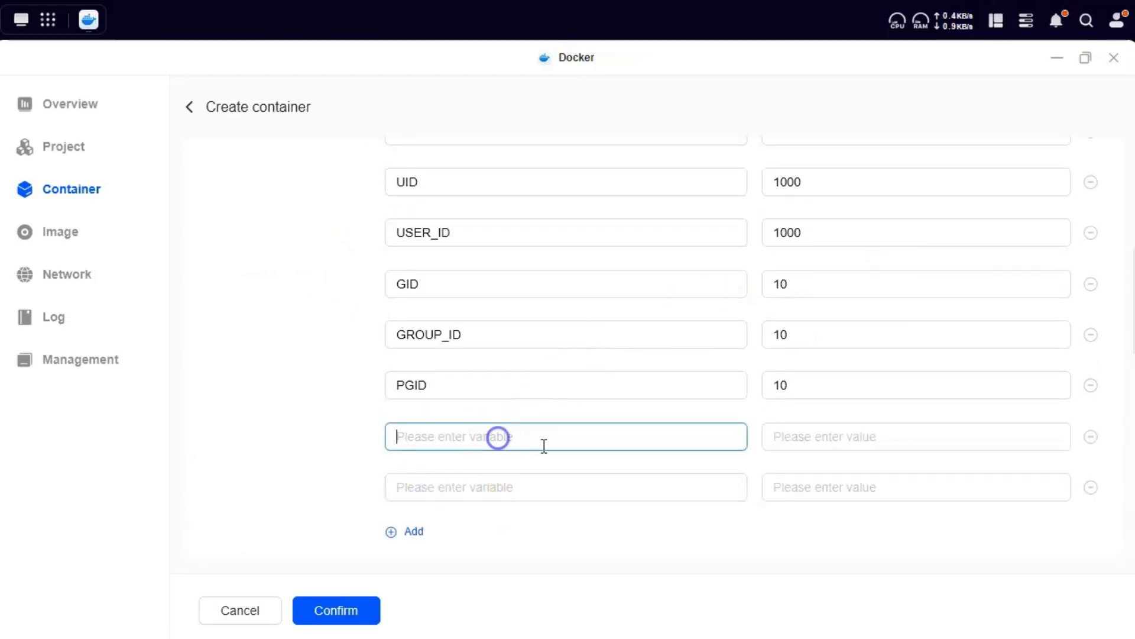
{"action": "left_click", "coordinate": [334, 610]}
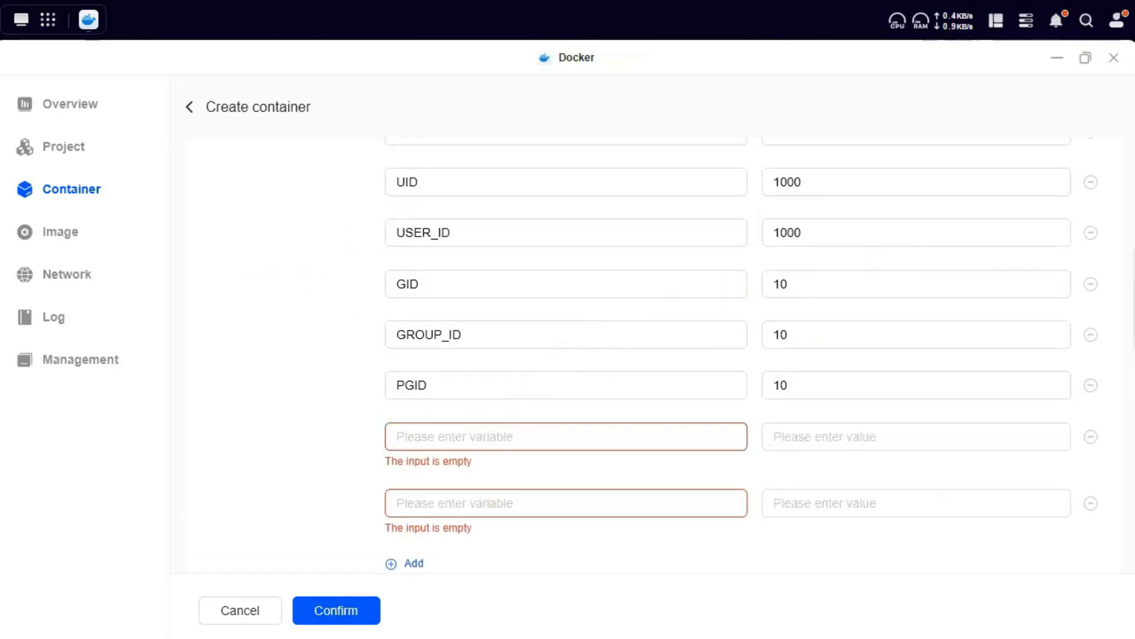
{"action": "type", "text": "TS_AUTHKEY"}
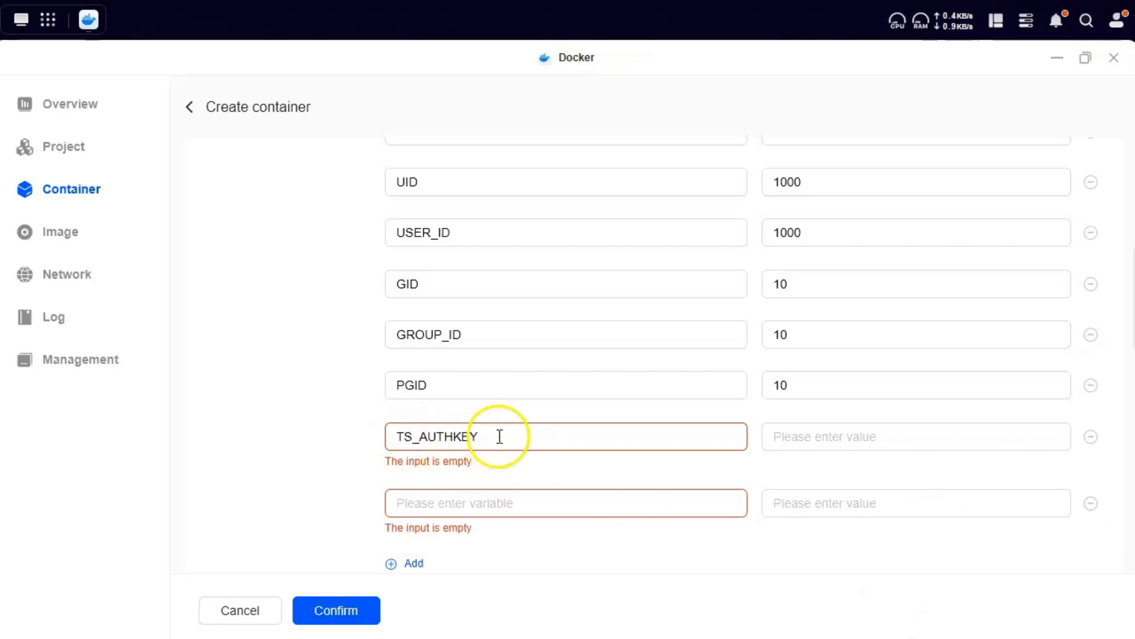
{"action": "left_click", "coordinate": [915, 436]}
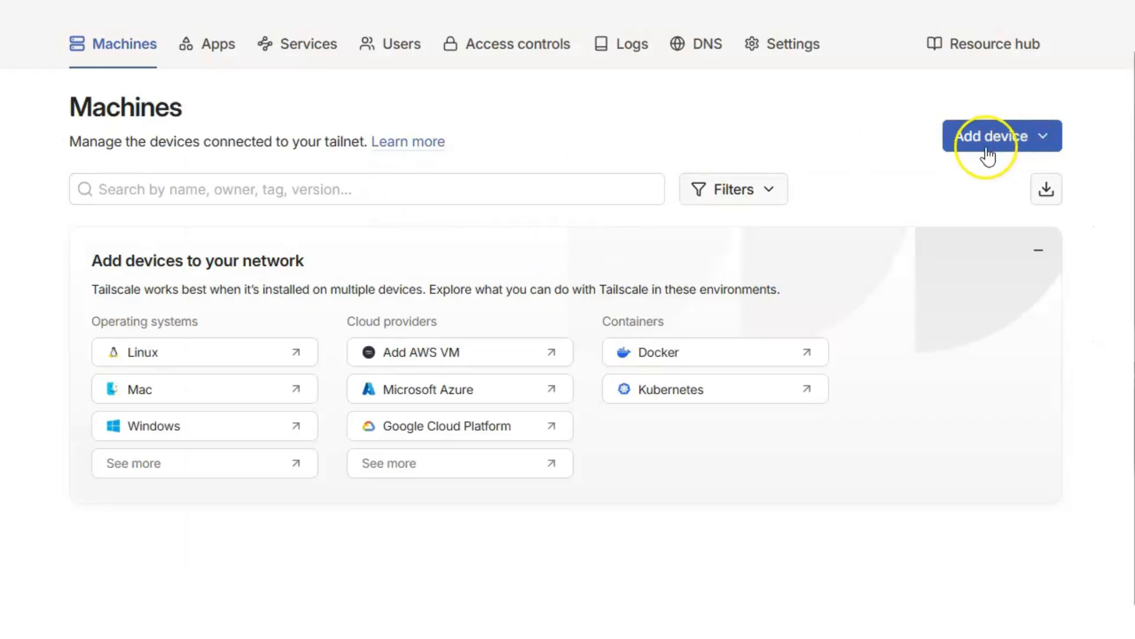
- Add a Linux server device with a Reusable auth key and generate the install script
{"action": "left_click", "coordinate": [1002, 135]}
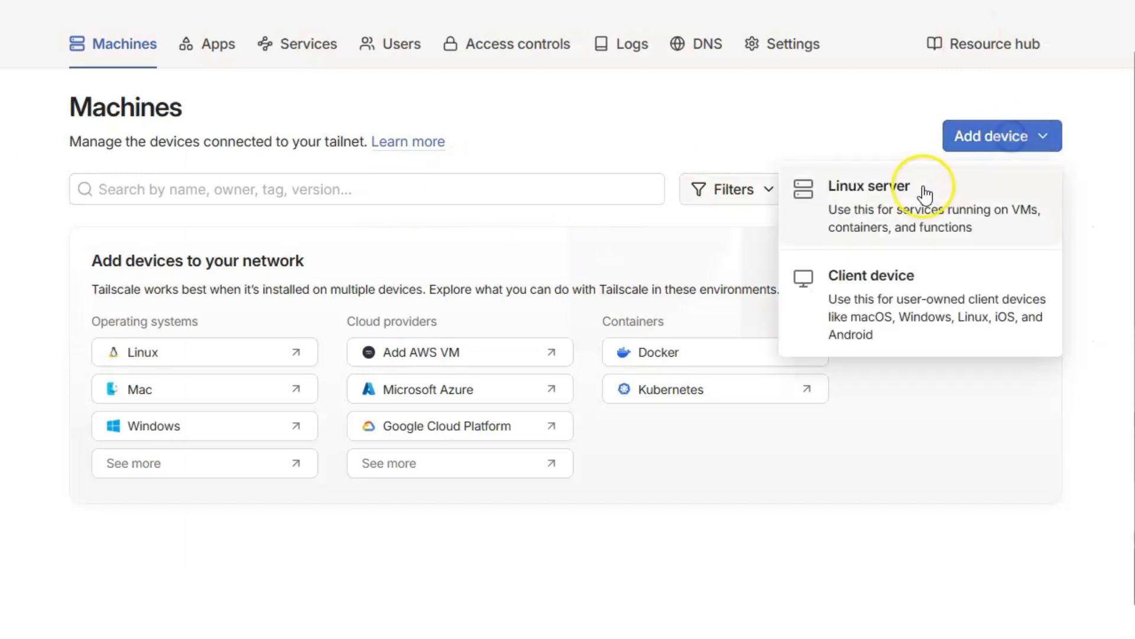
{"action": "left_click", "coordinate": [870, 185]}
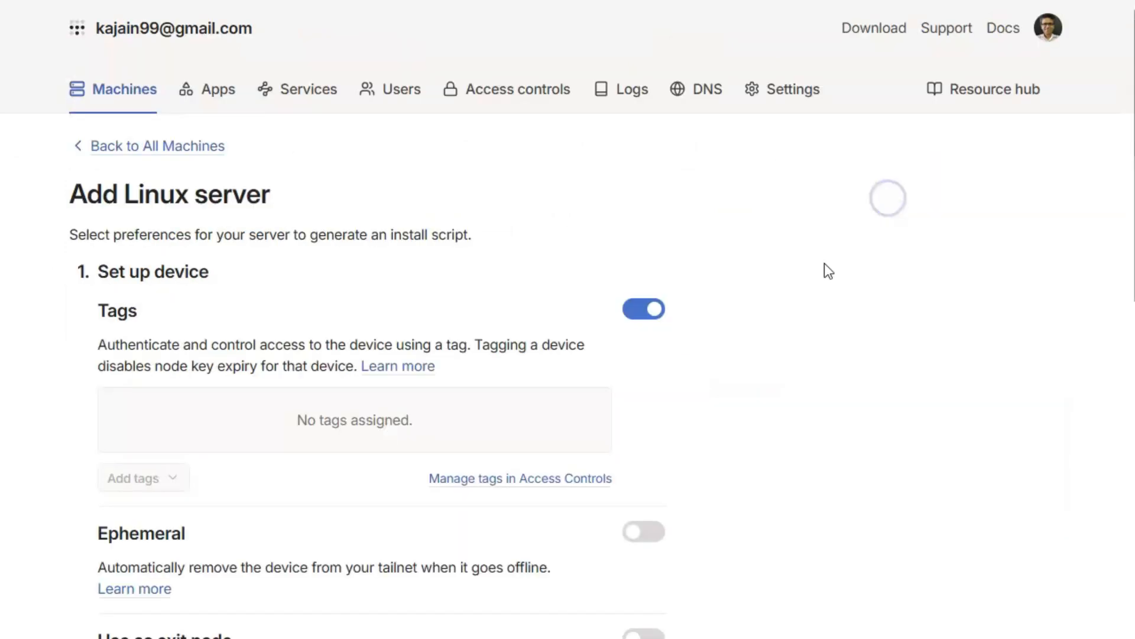
{"action": "scroll", "scroll_direction": "down", "scroll_amount": 3}
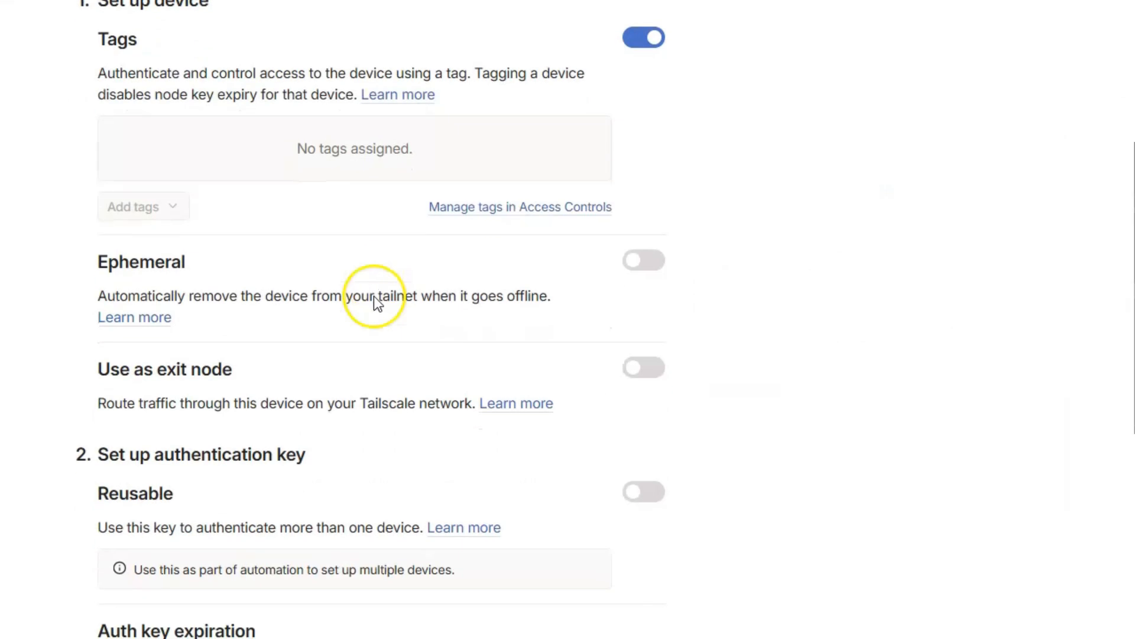
{"action": "scroll", "scroll_direction": "down", "scroll_amount": 3}
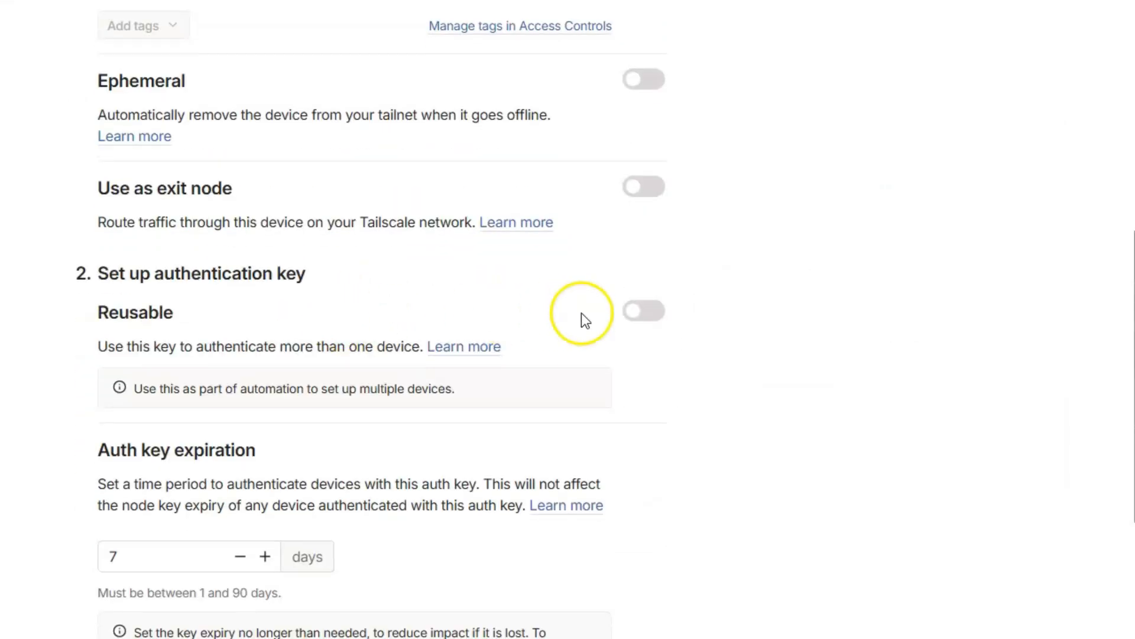
{"action": "left_click", "coordinate": [641, 311]}
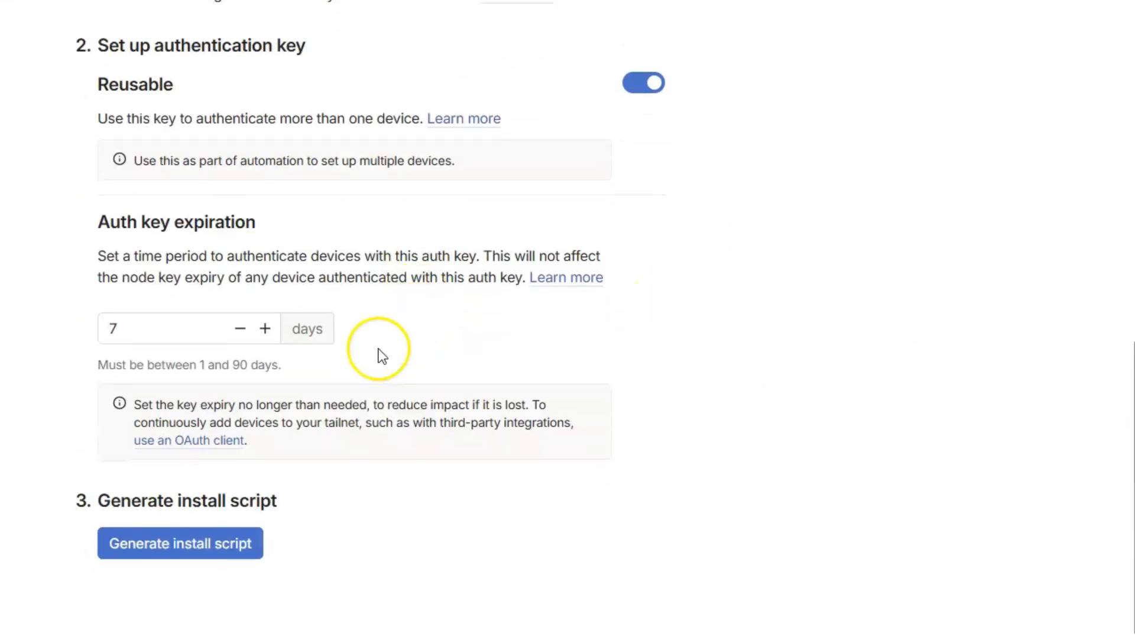
{"action": "left_click", "coordinate": [180, 543]}
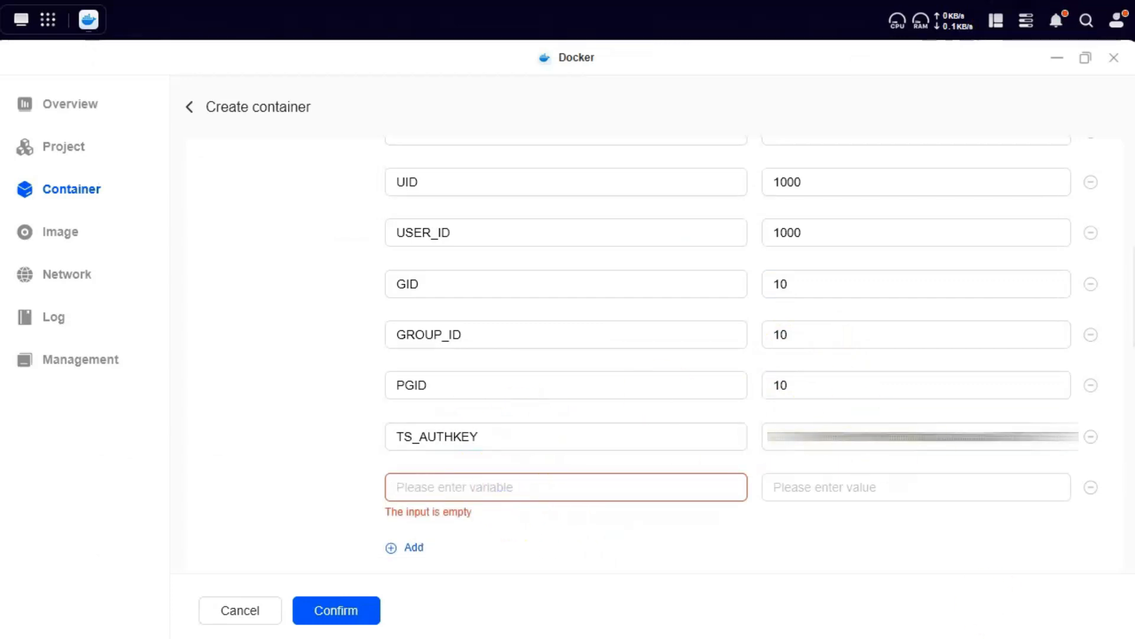
- Add variable TS_STATE_DIR with value /TS_STATE_DIR below TS_AUTHKEY
{"action": "type", "text": "TS_STATE_DIR"}
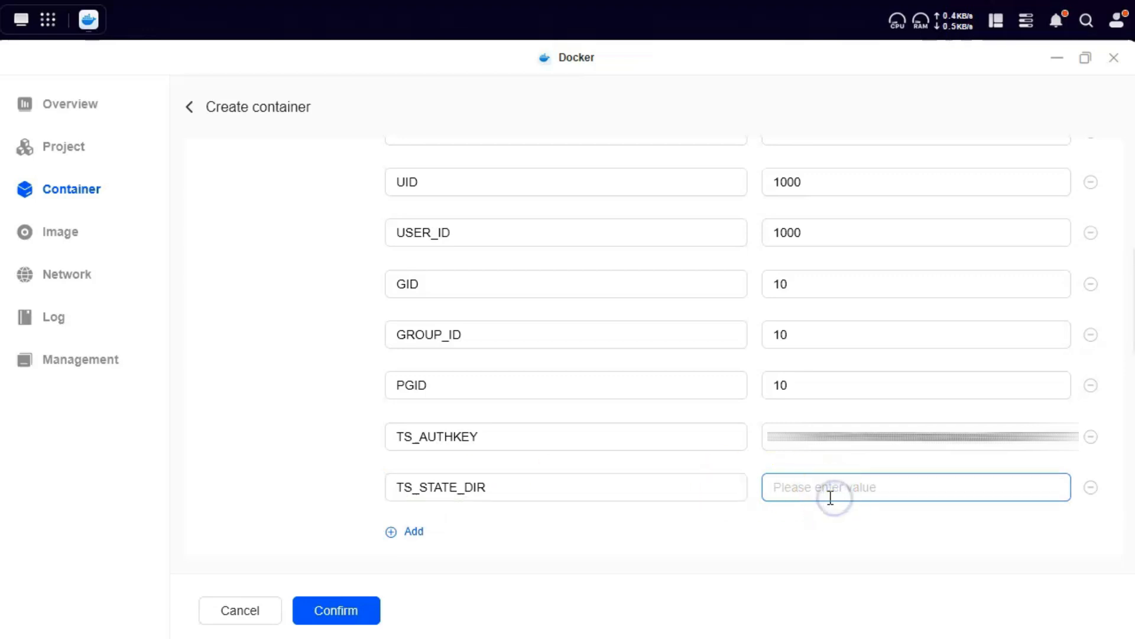
{"action": "type", "text": "/TS_STATE_DIR"}
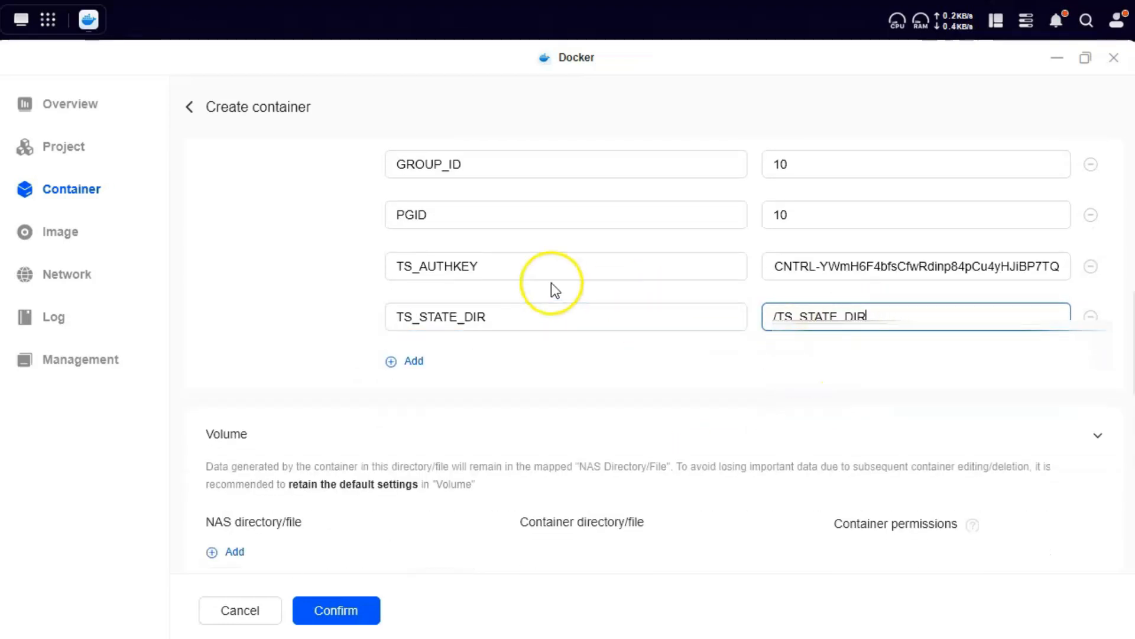
{"action": "scroll", "scroll_direction": "down", "scroll_amount": 3}
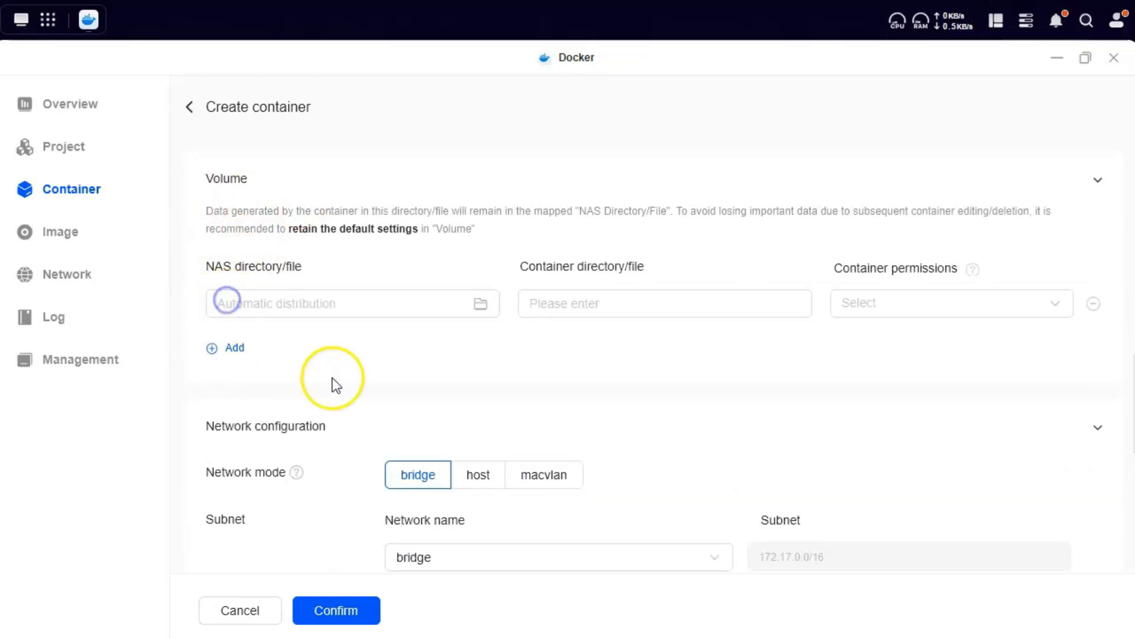
{"action": "mouse_move", "coordinate": [391, 308]}
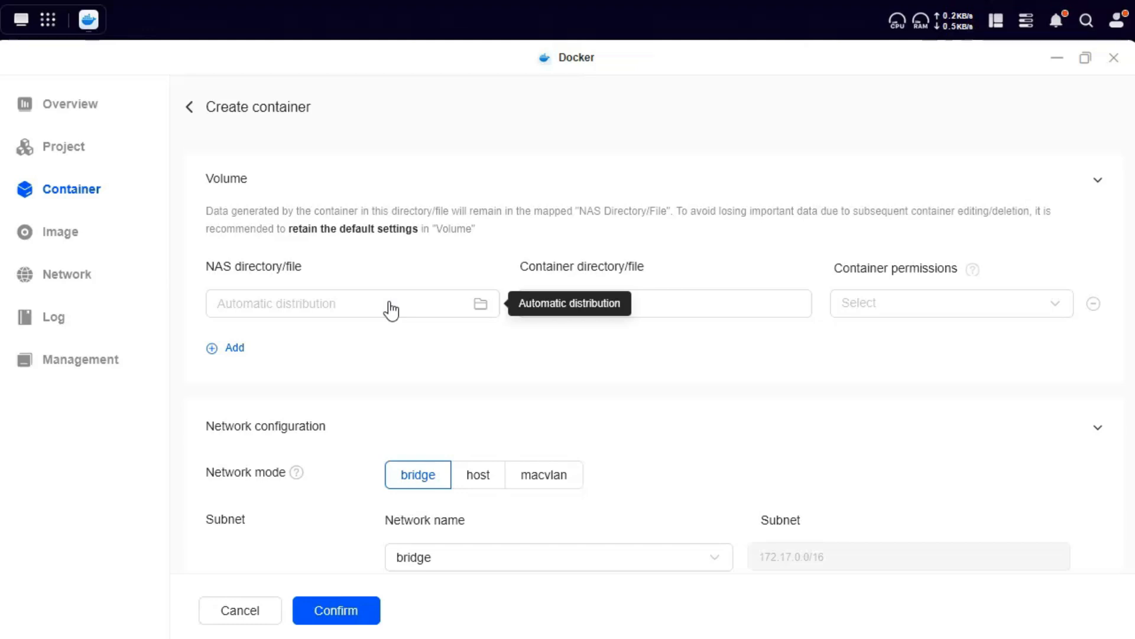
- Set the volume's NAS directory to Shared Folder/tailscale_settings
{"action": "left_click", "coordinate": [480, 304]}
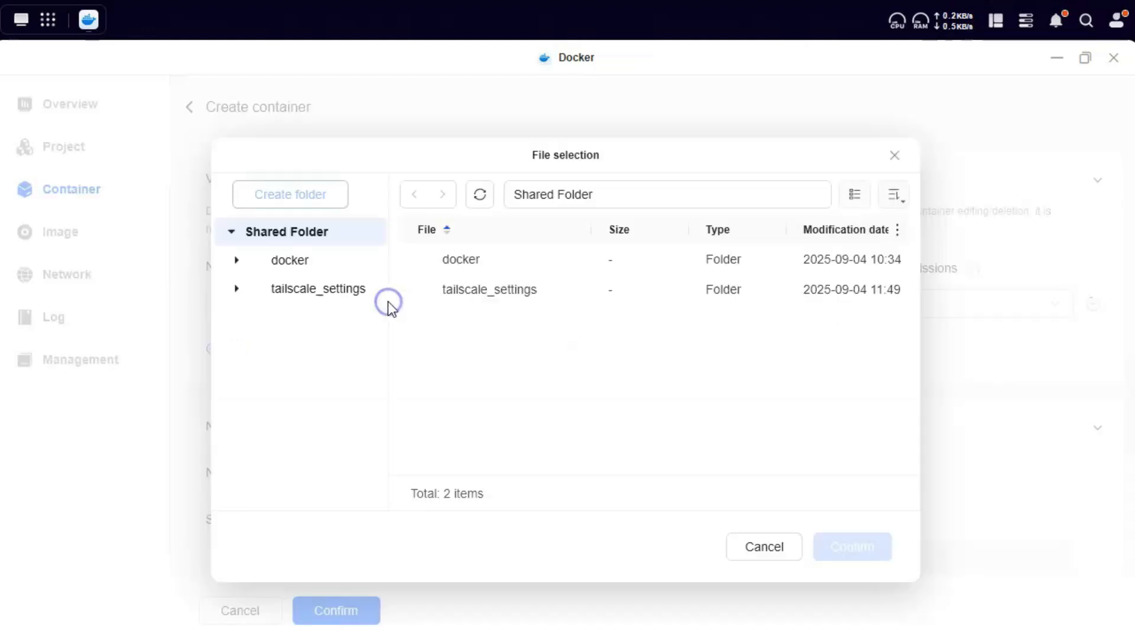
{"action": "left_click", "coordinate": [489, 288]}
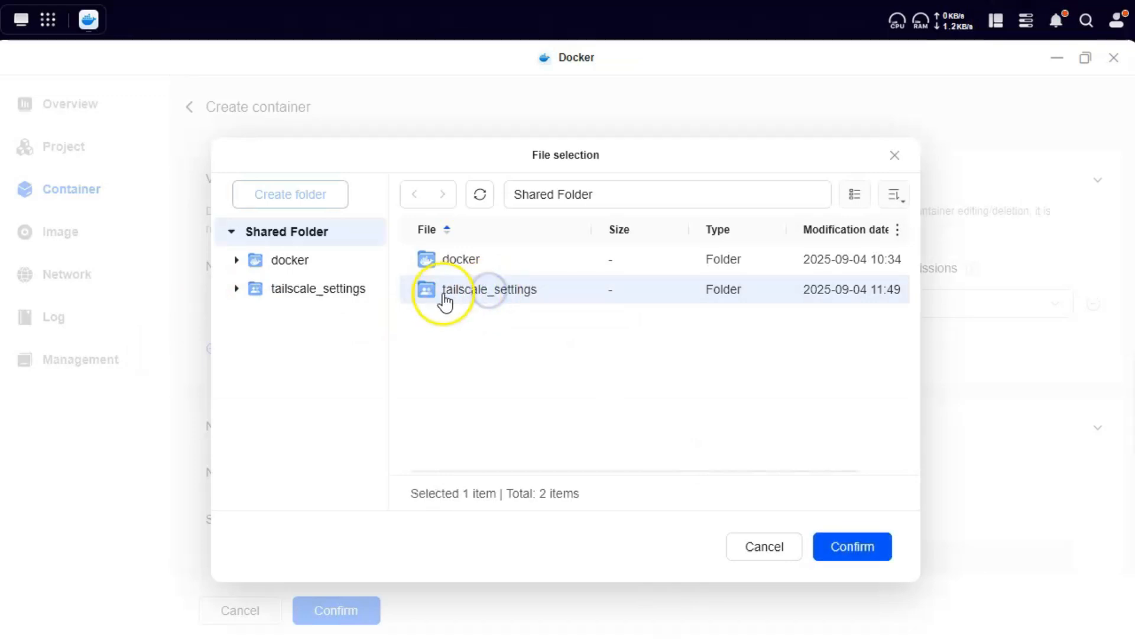
{"action": "mouse_move", "coordinate": [444, 302]}
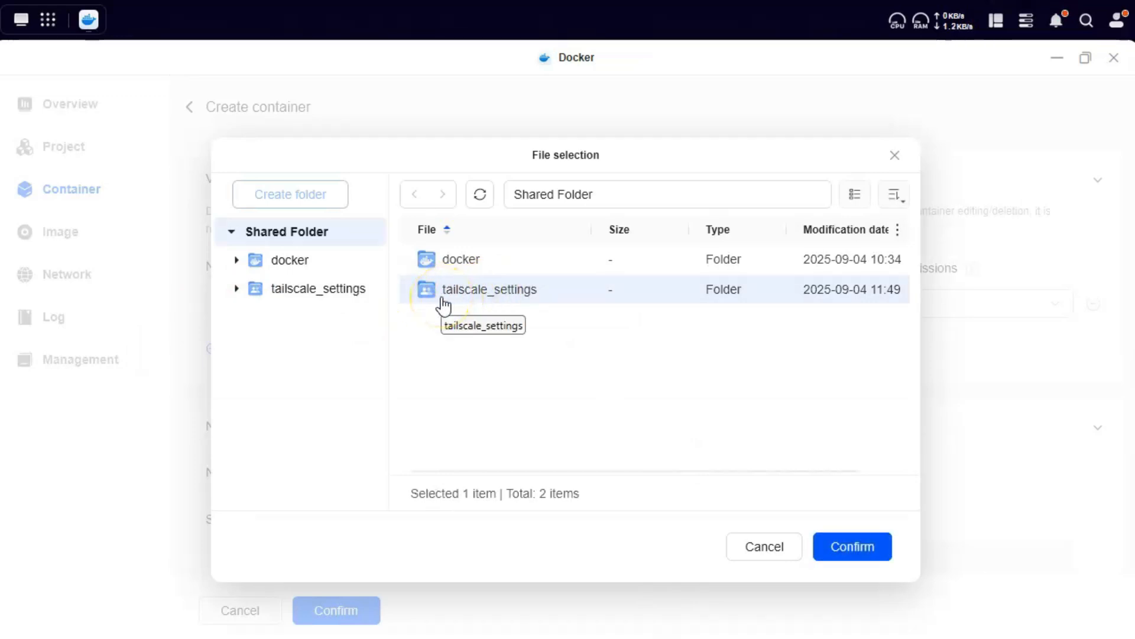
{"action": "left_click", "coordinate": [852, 547]}
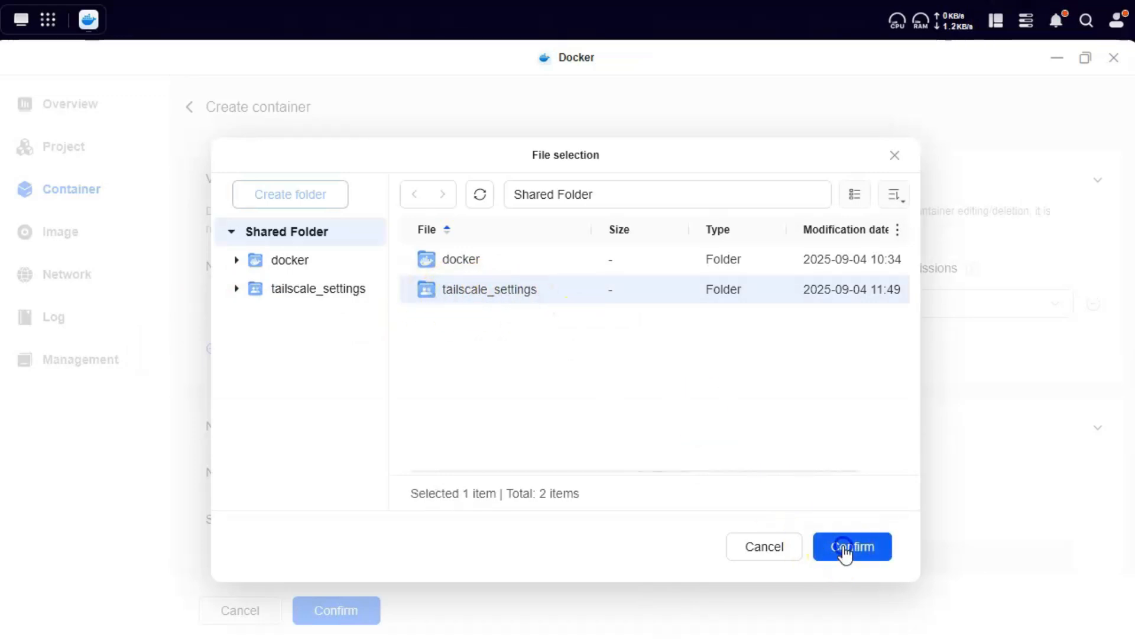
{"action": "left_click", "coordinate": [853, 547]}
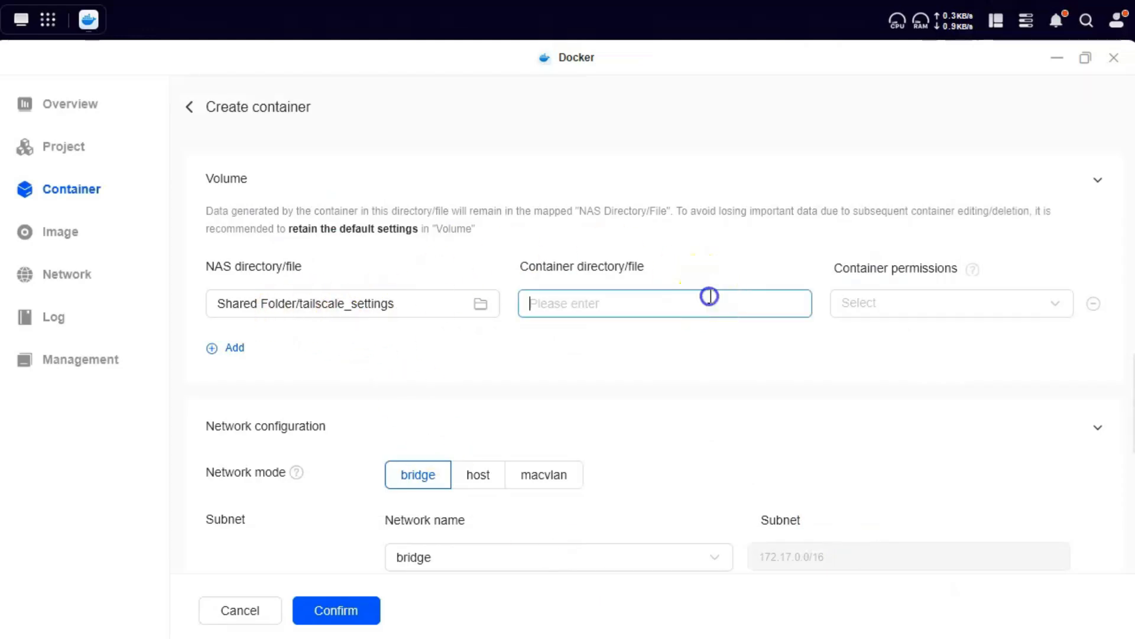
- Map Shared Folder/tailscale_settings to /TS_STATE_DIR with Read/Write container permission
{"action": "type", "text": "/TS_STATE_DIR"}
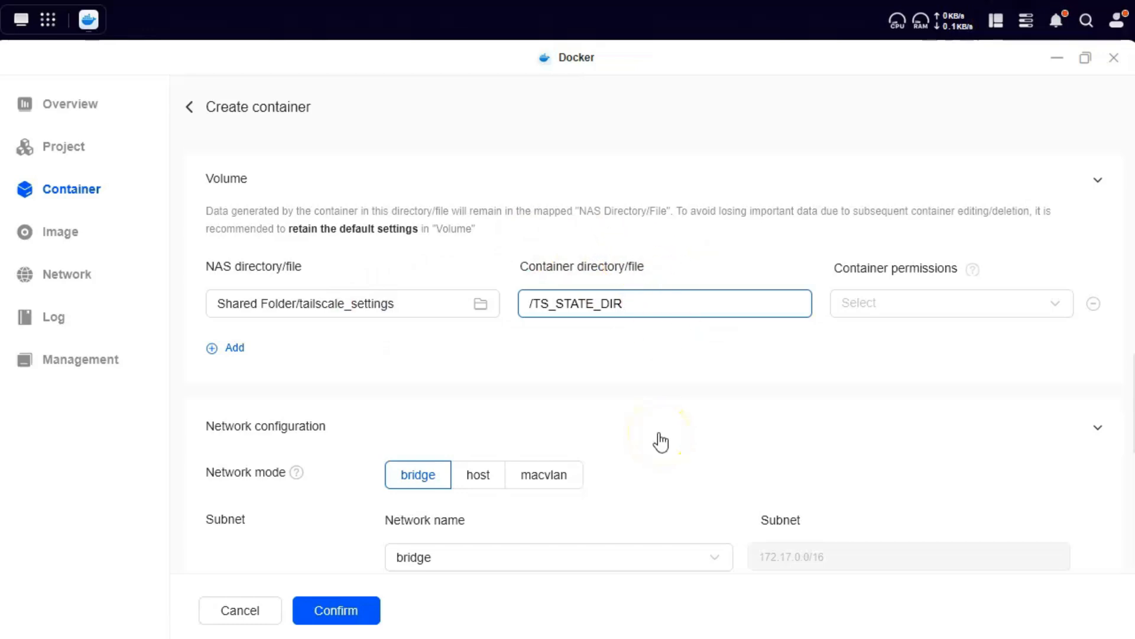
{"action": "left_click", "coordinate": [624, 304]}
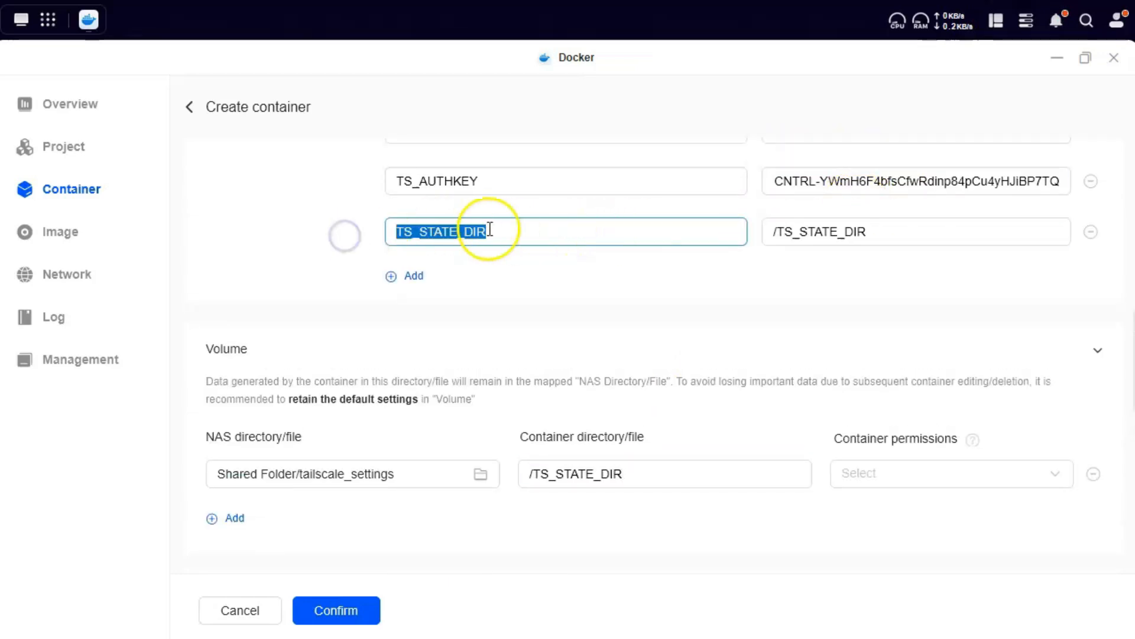
{"action": "mouse_move", "coordinate": [517, 191]}
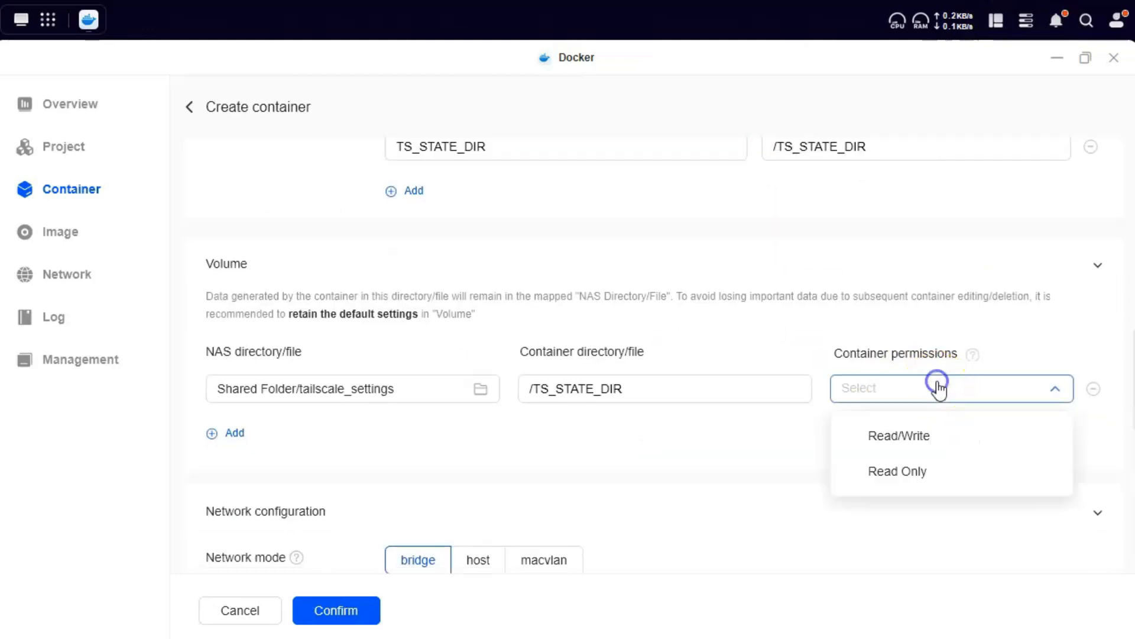
{"action": "left_click", "coordinate": [898, 435]}
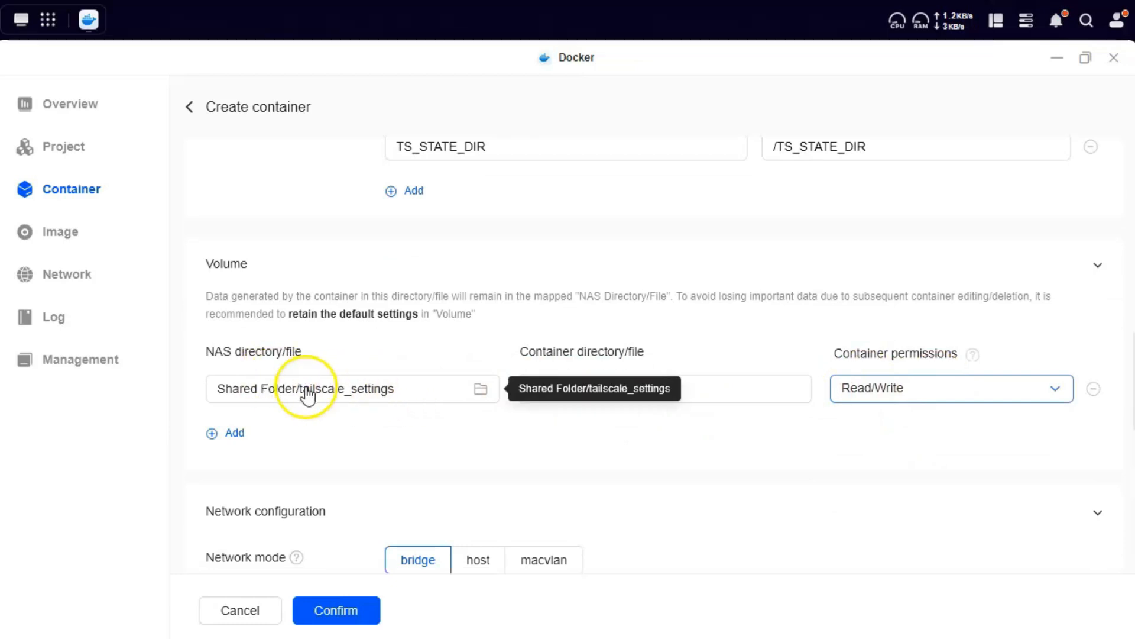
{"action": "scroll", "scroll_direction": "down", "scroll_amount": 3}
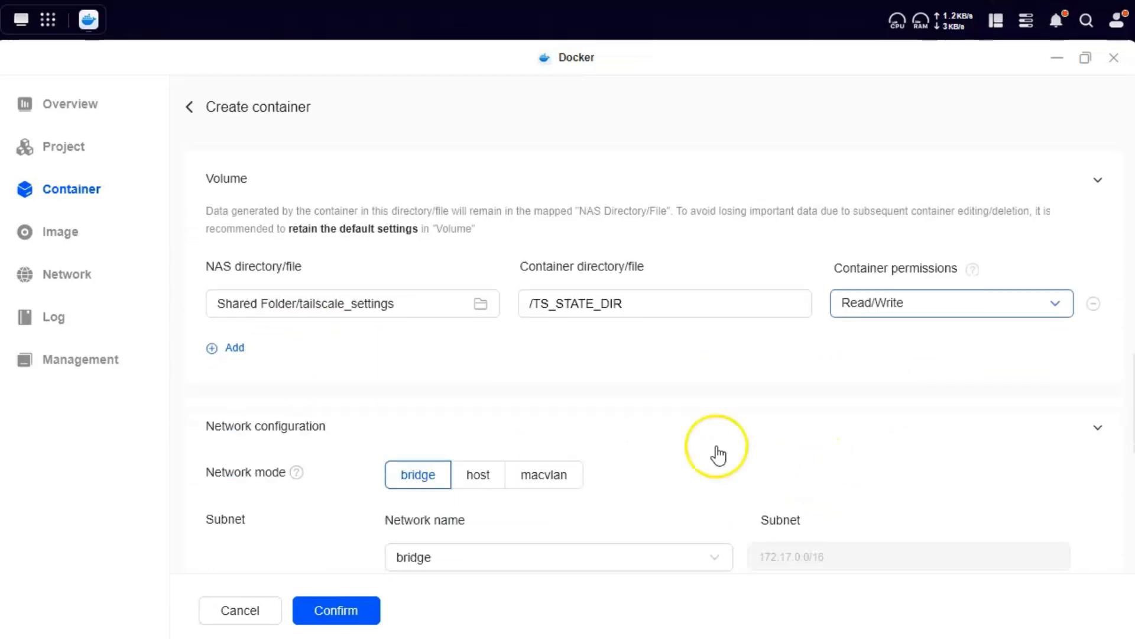
- Choose host network mode and confirm twice to create and run the Tailscale container
{"action": "left_click", "coordinate": [477, 474]}
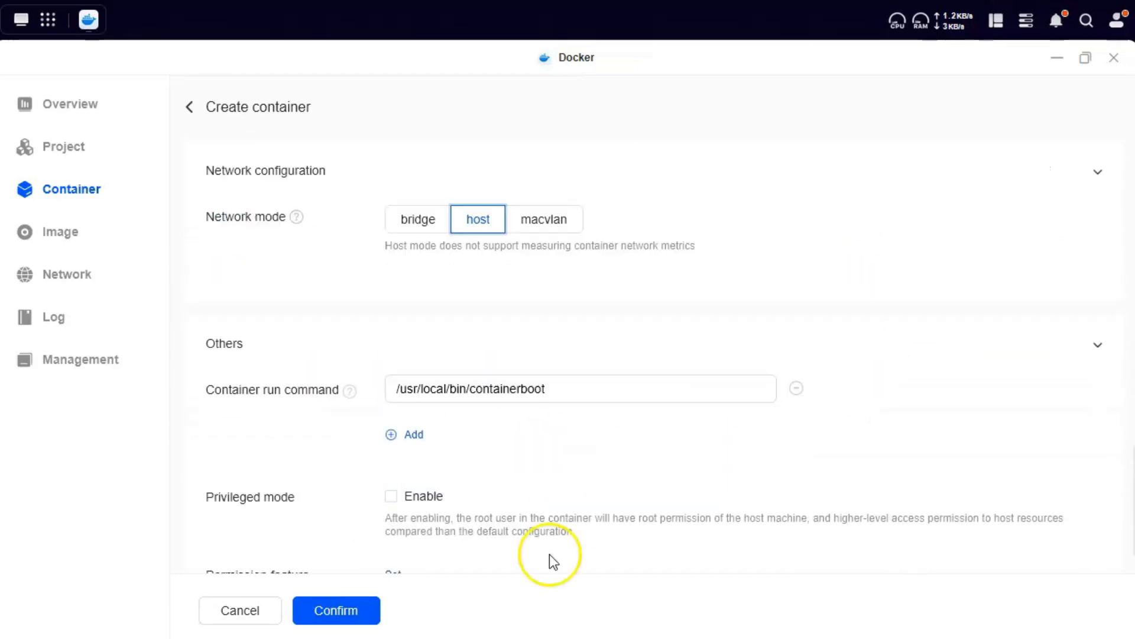
{"action": "left_click", "coordinate": [336, 610]}
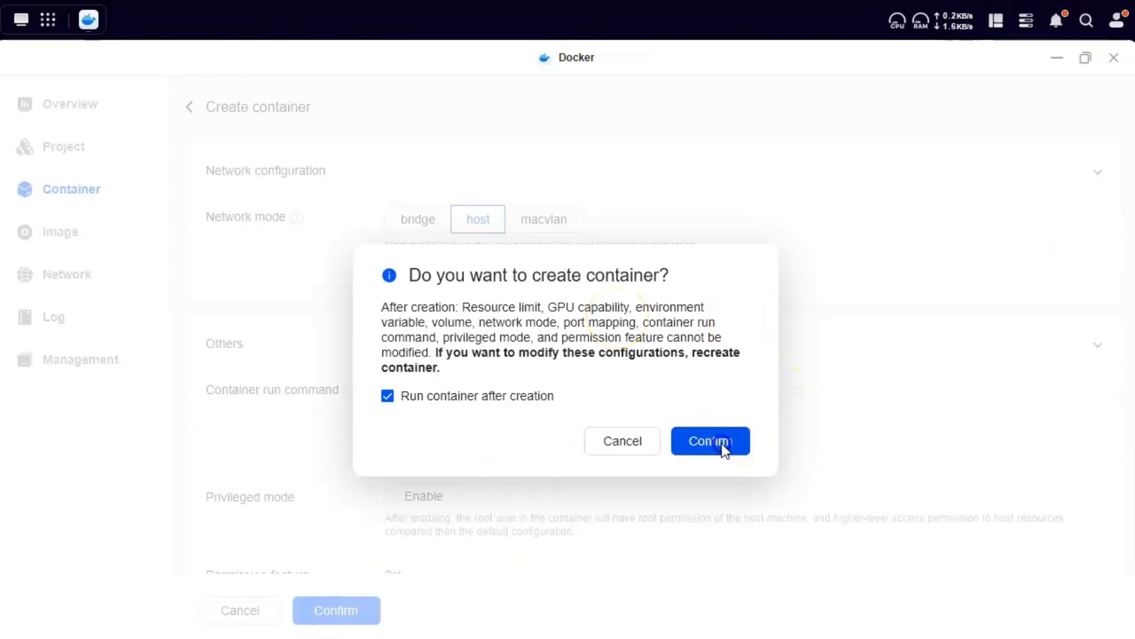
{"action": "left_click", "coordinate": [711, 441]}
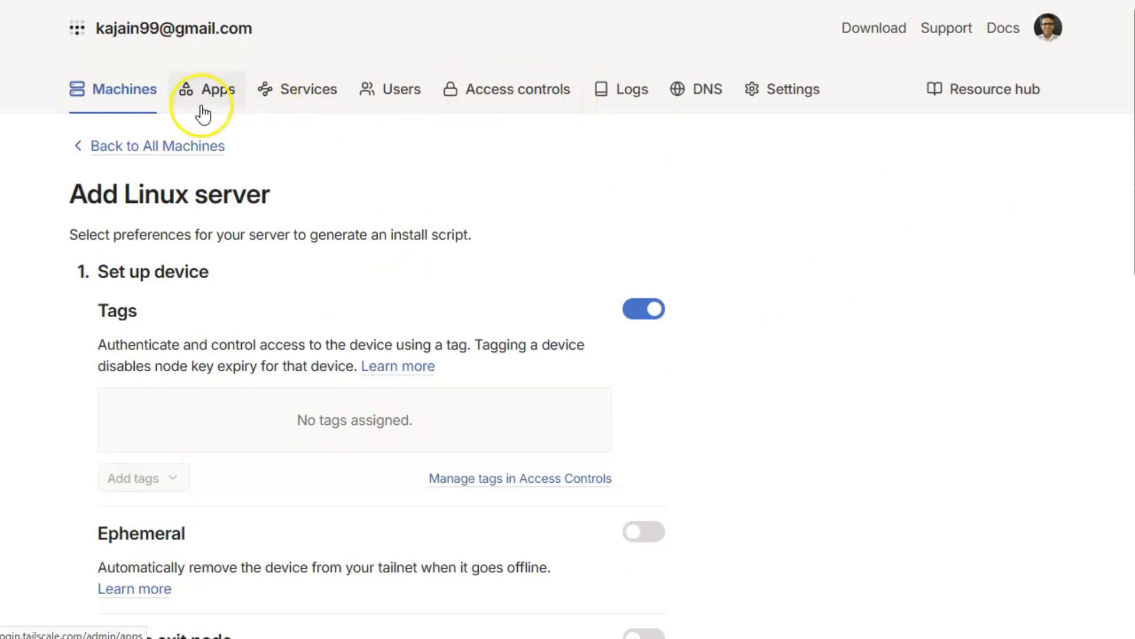
- Show the Machines list with dxp4800-dbe3 Connected at 100.94.241.64
{"action": "left_click", "coordinate": [157, 146]}
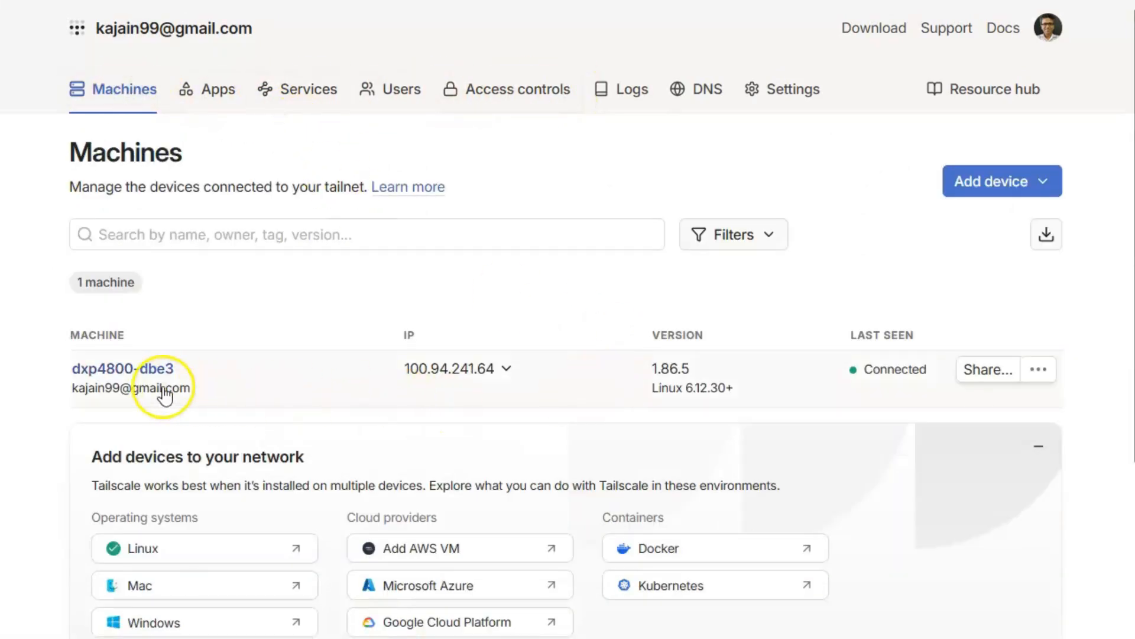